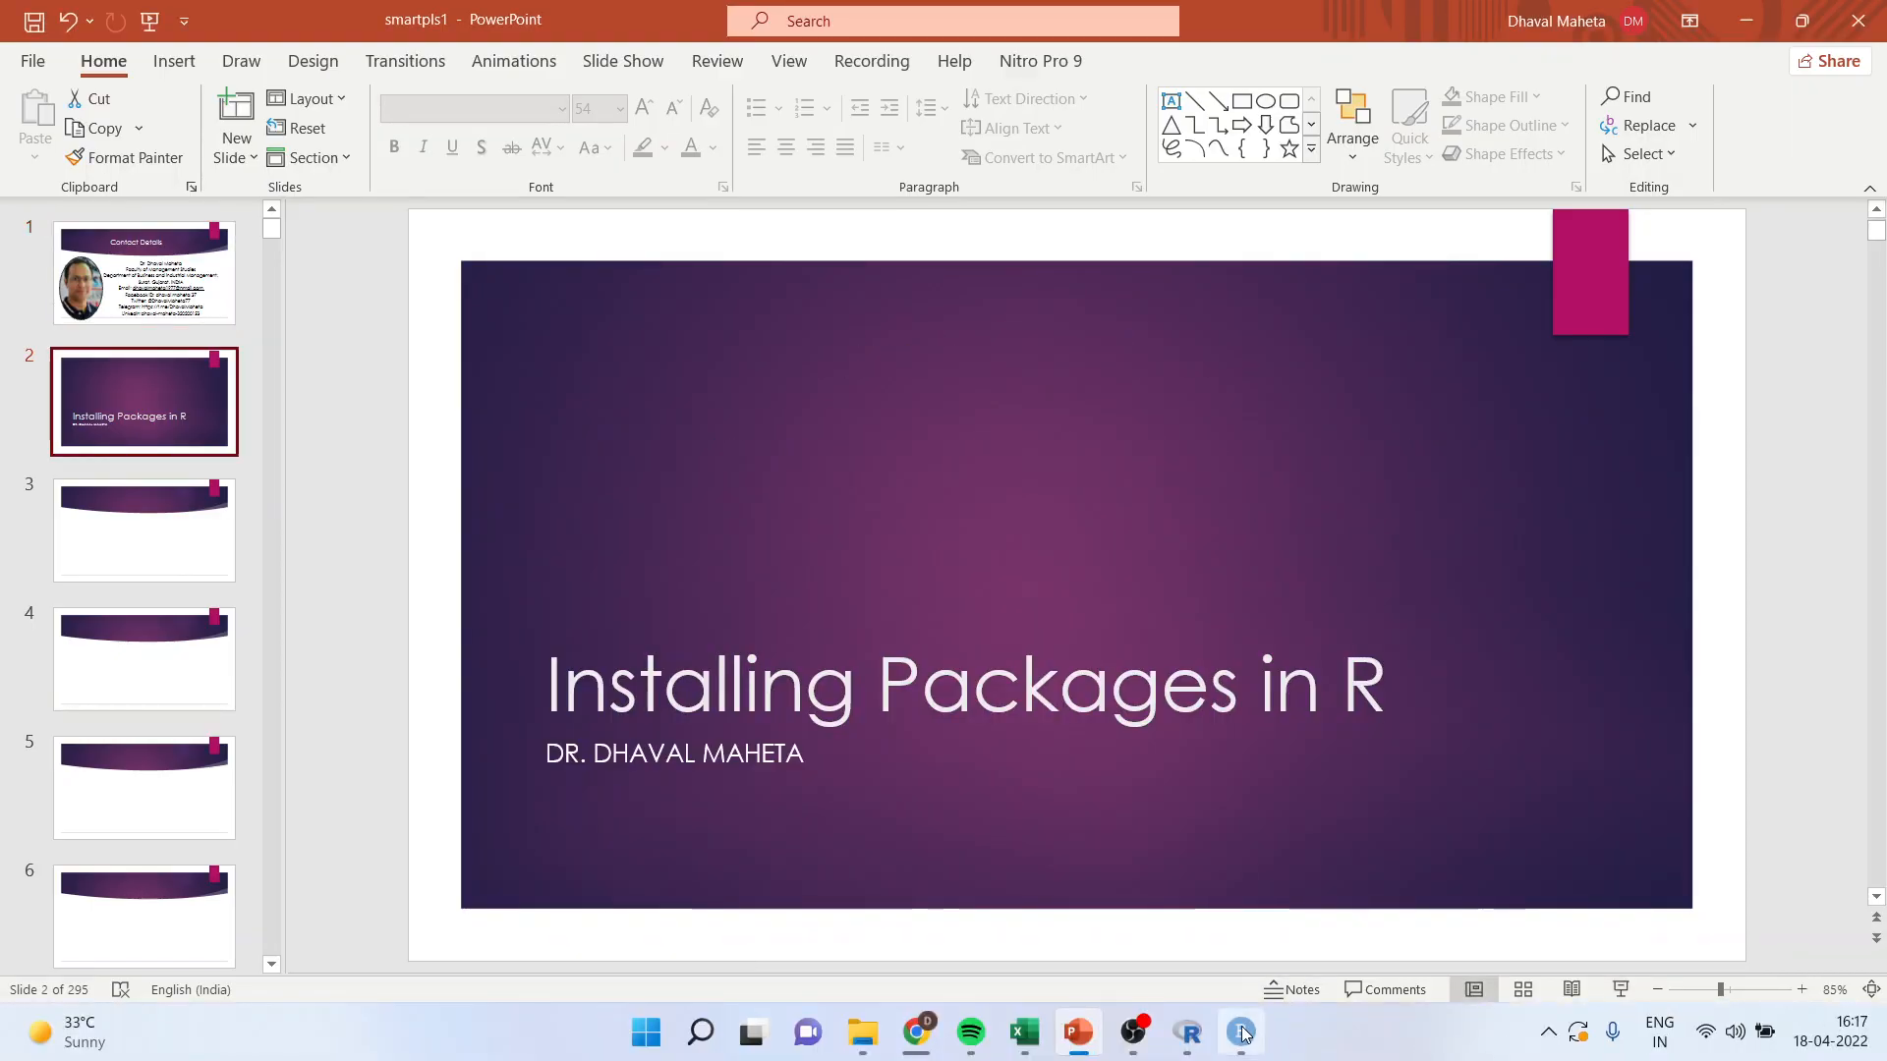
# Write the line install.packages("MASS") in the empty Untitled1 script
pyautogui.click(1240, 1032)
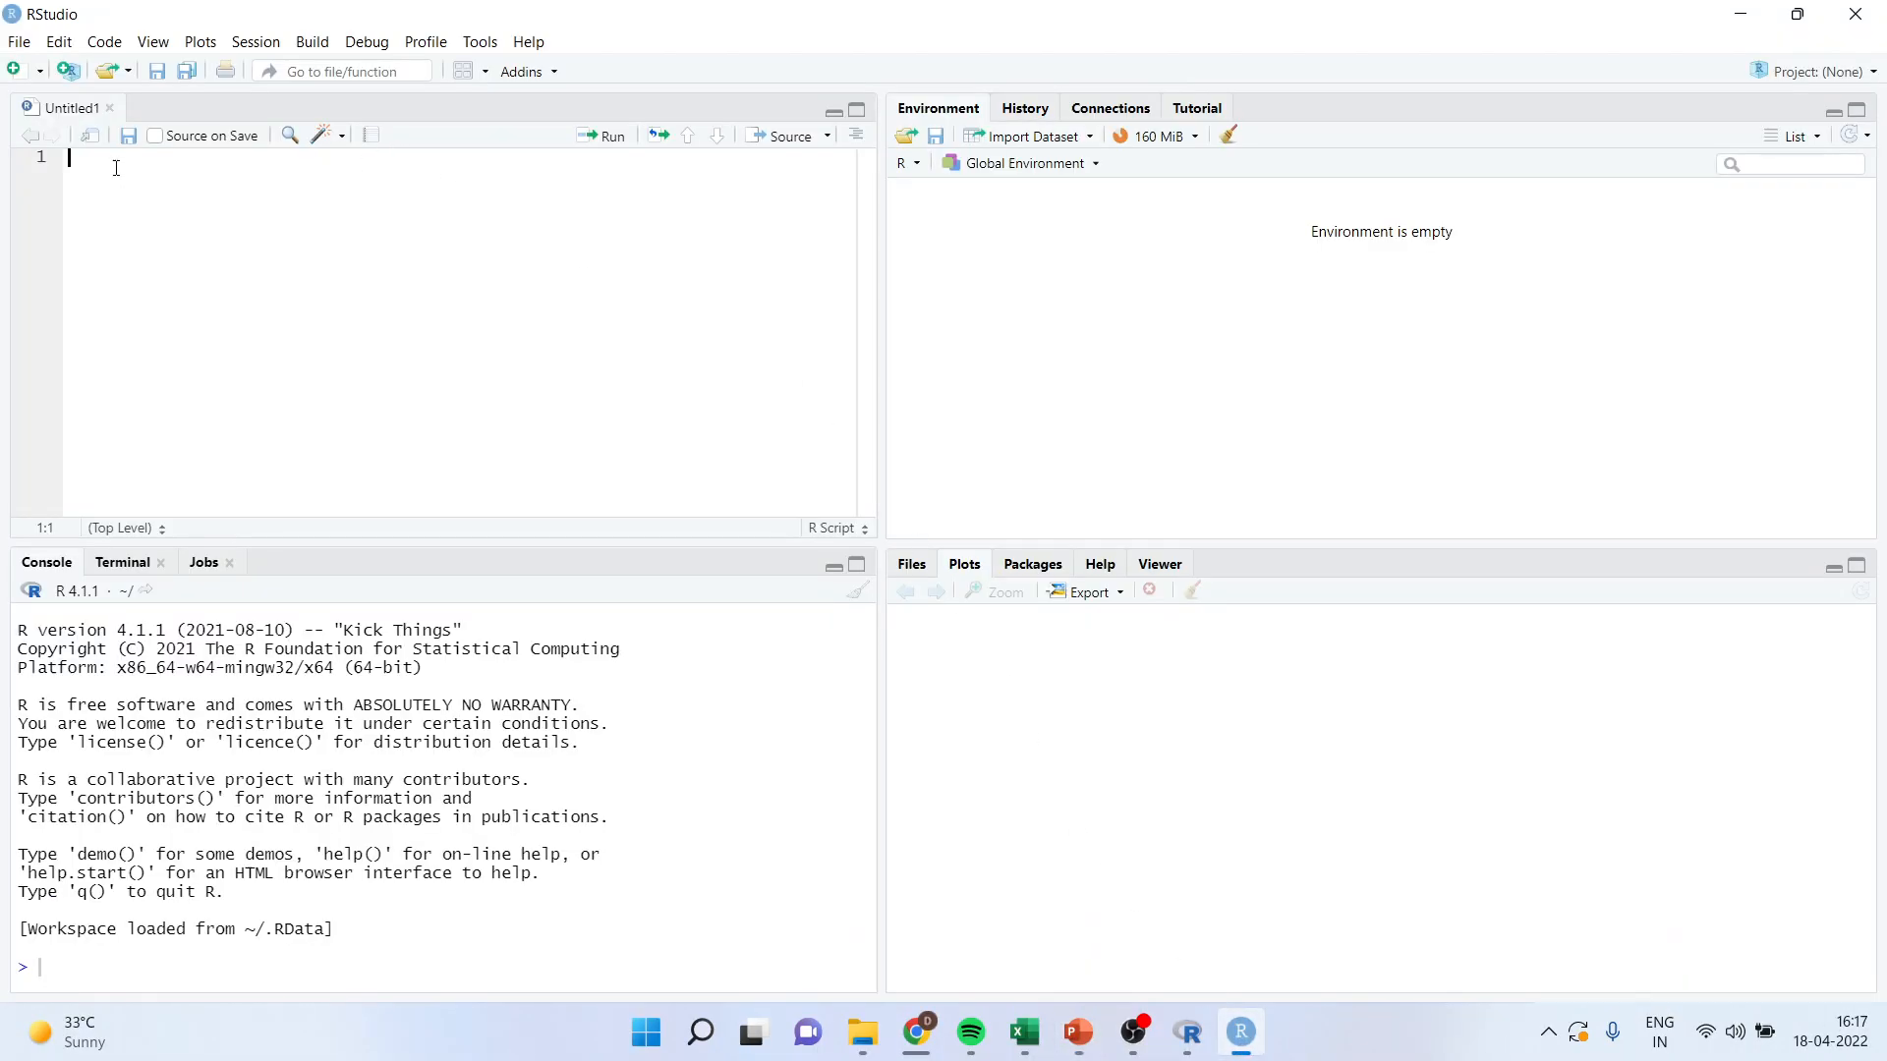
pyautogui.write('insta')
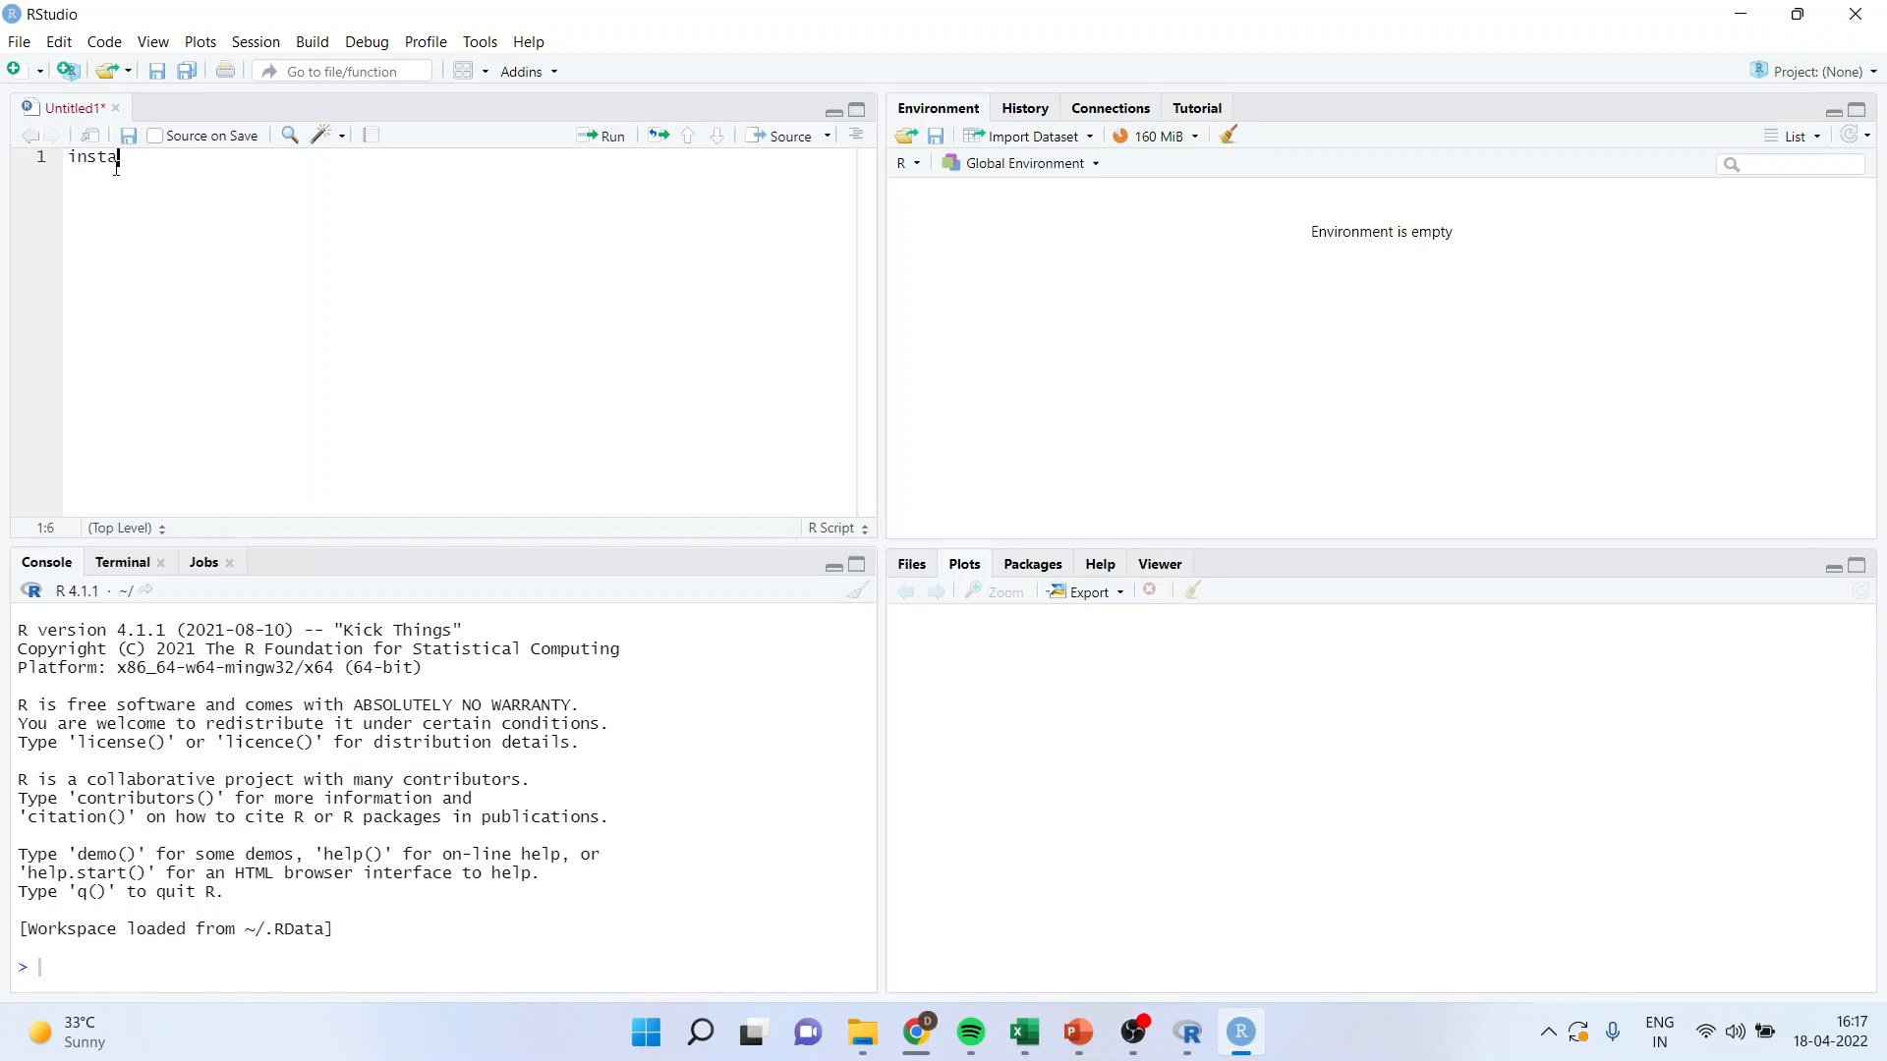
pyautogui.write('ll.packages("M')
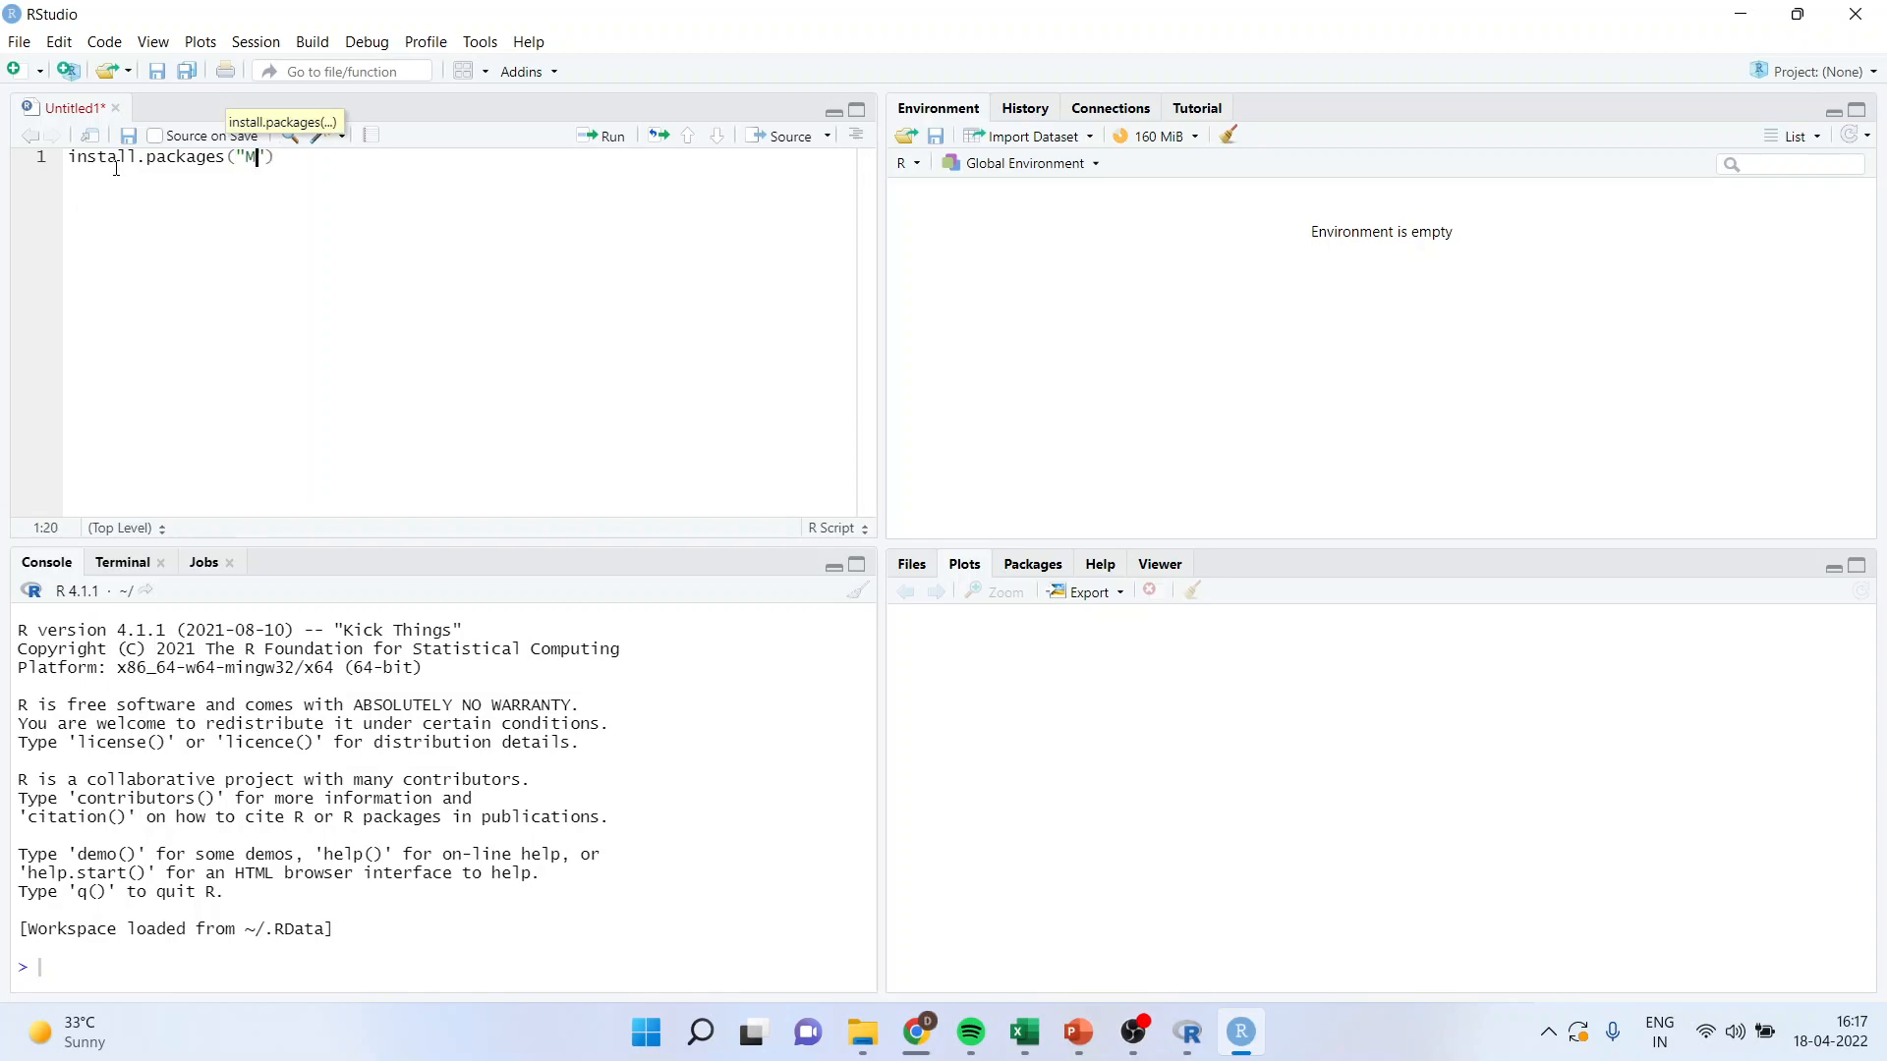
pyautogui.write('ASS')
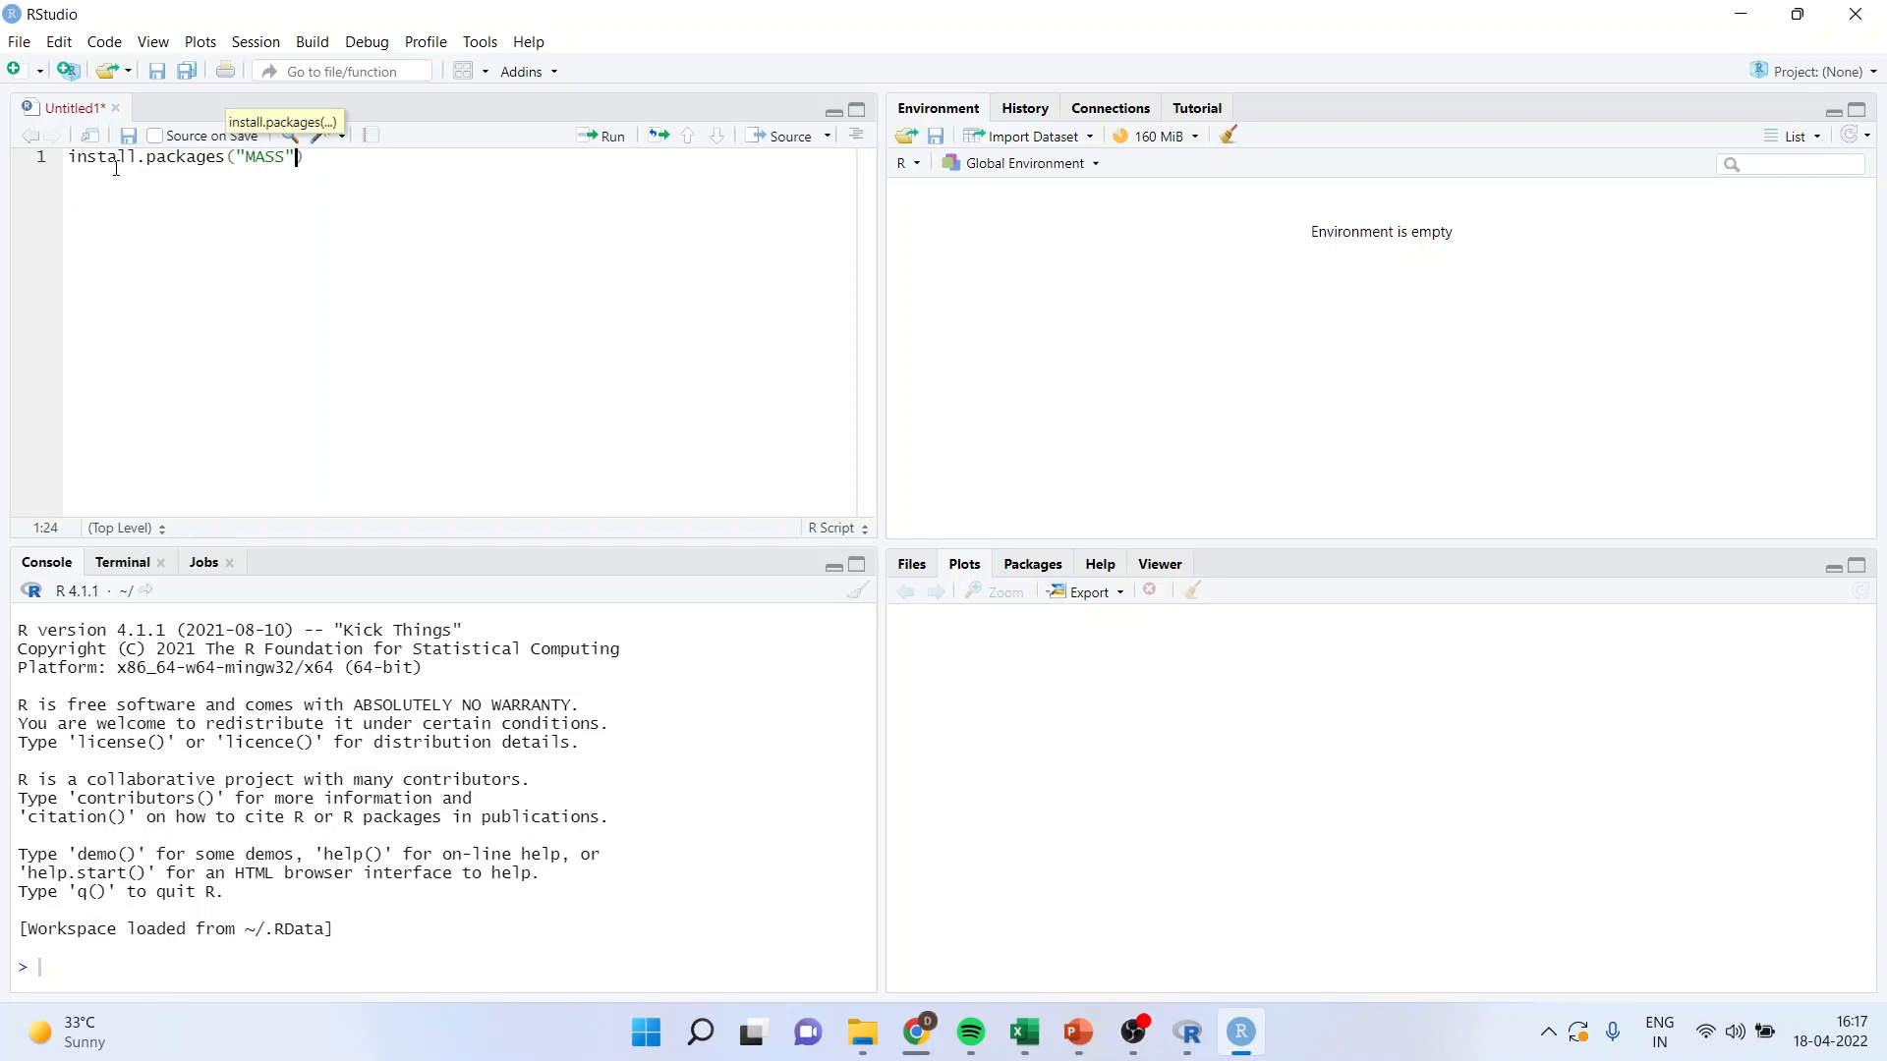
# Execute install.packages("MASS") so the console reports MASS downloaded and verified
pyautogui.click(611, 135)
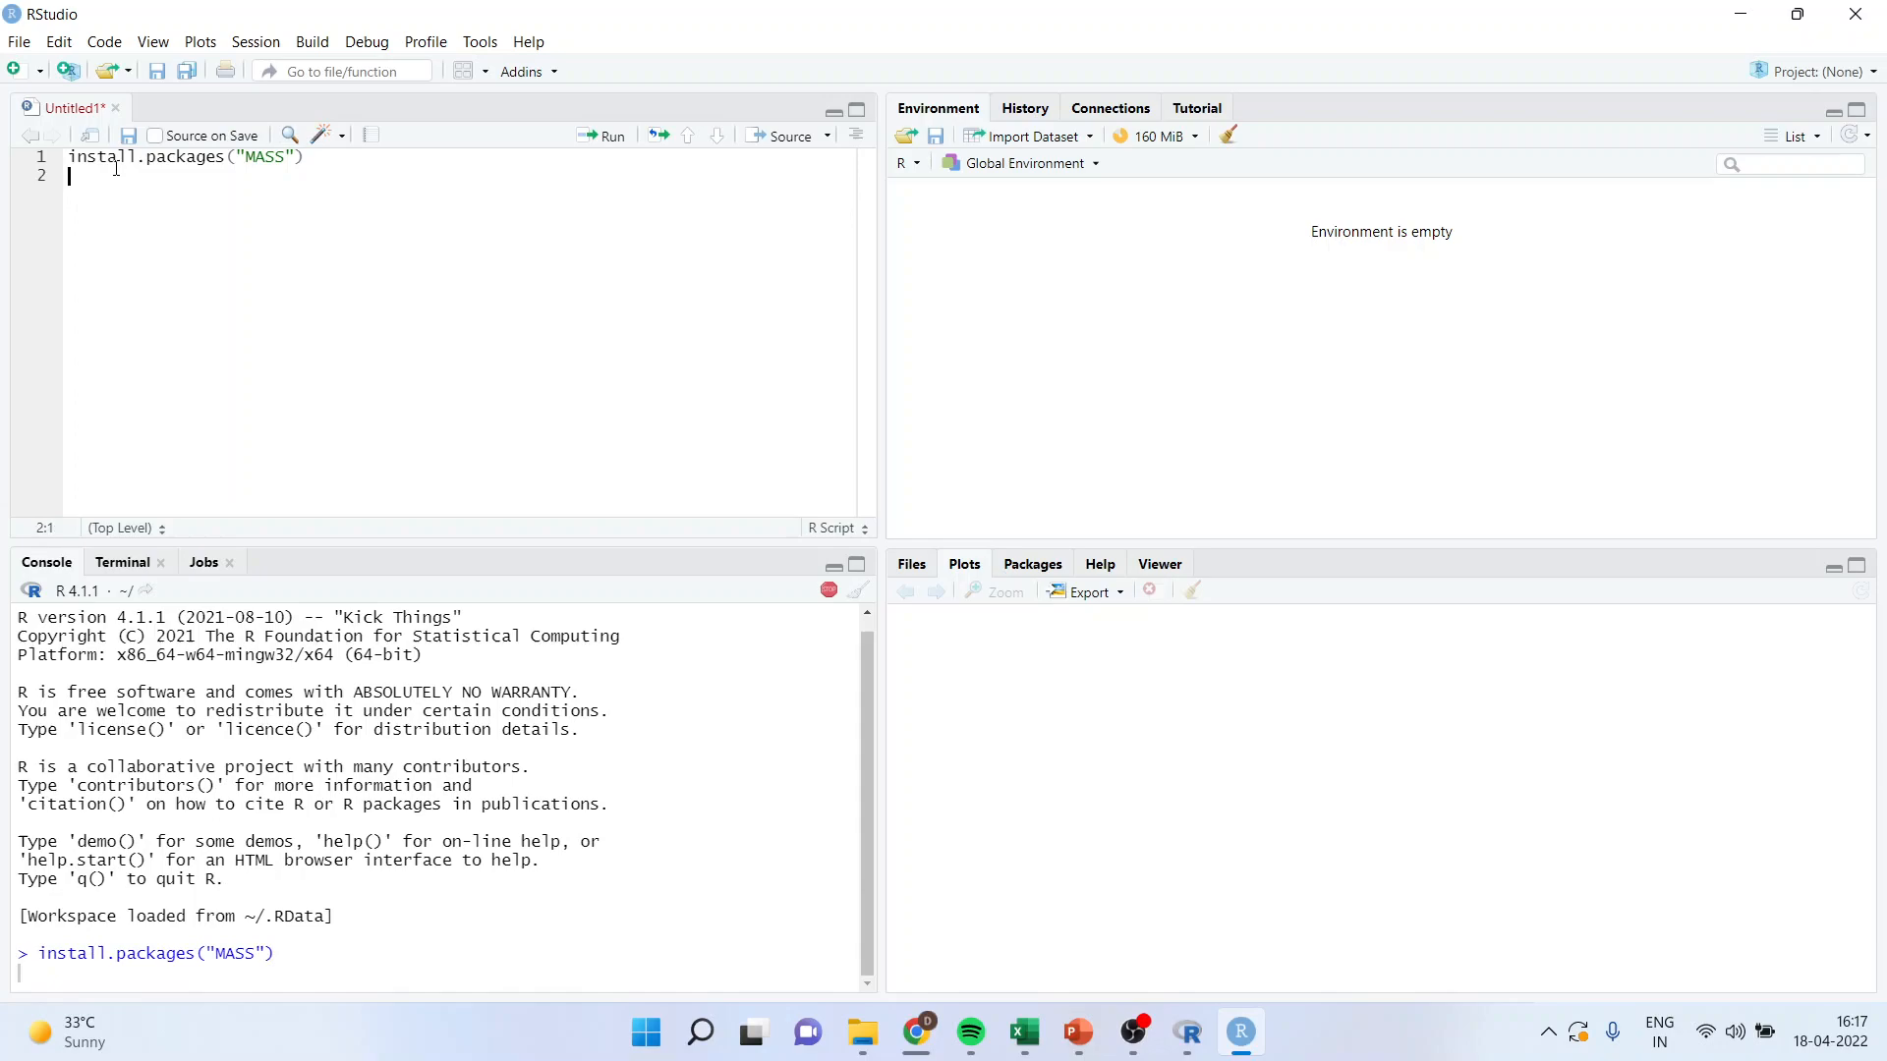
pyautogui.moveTo(613, 141)
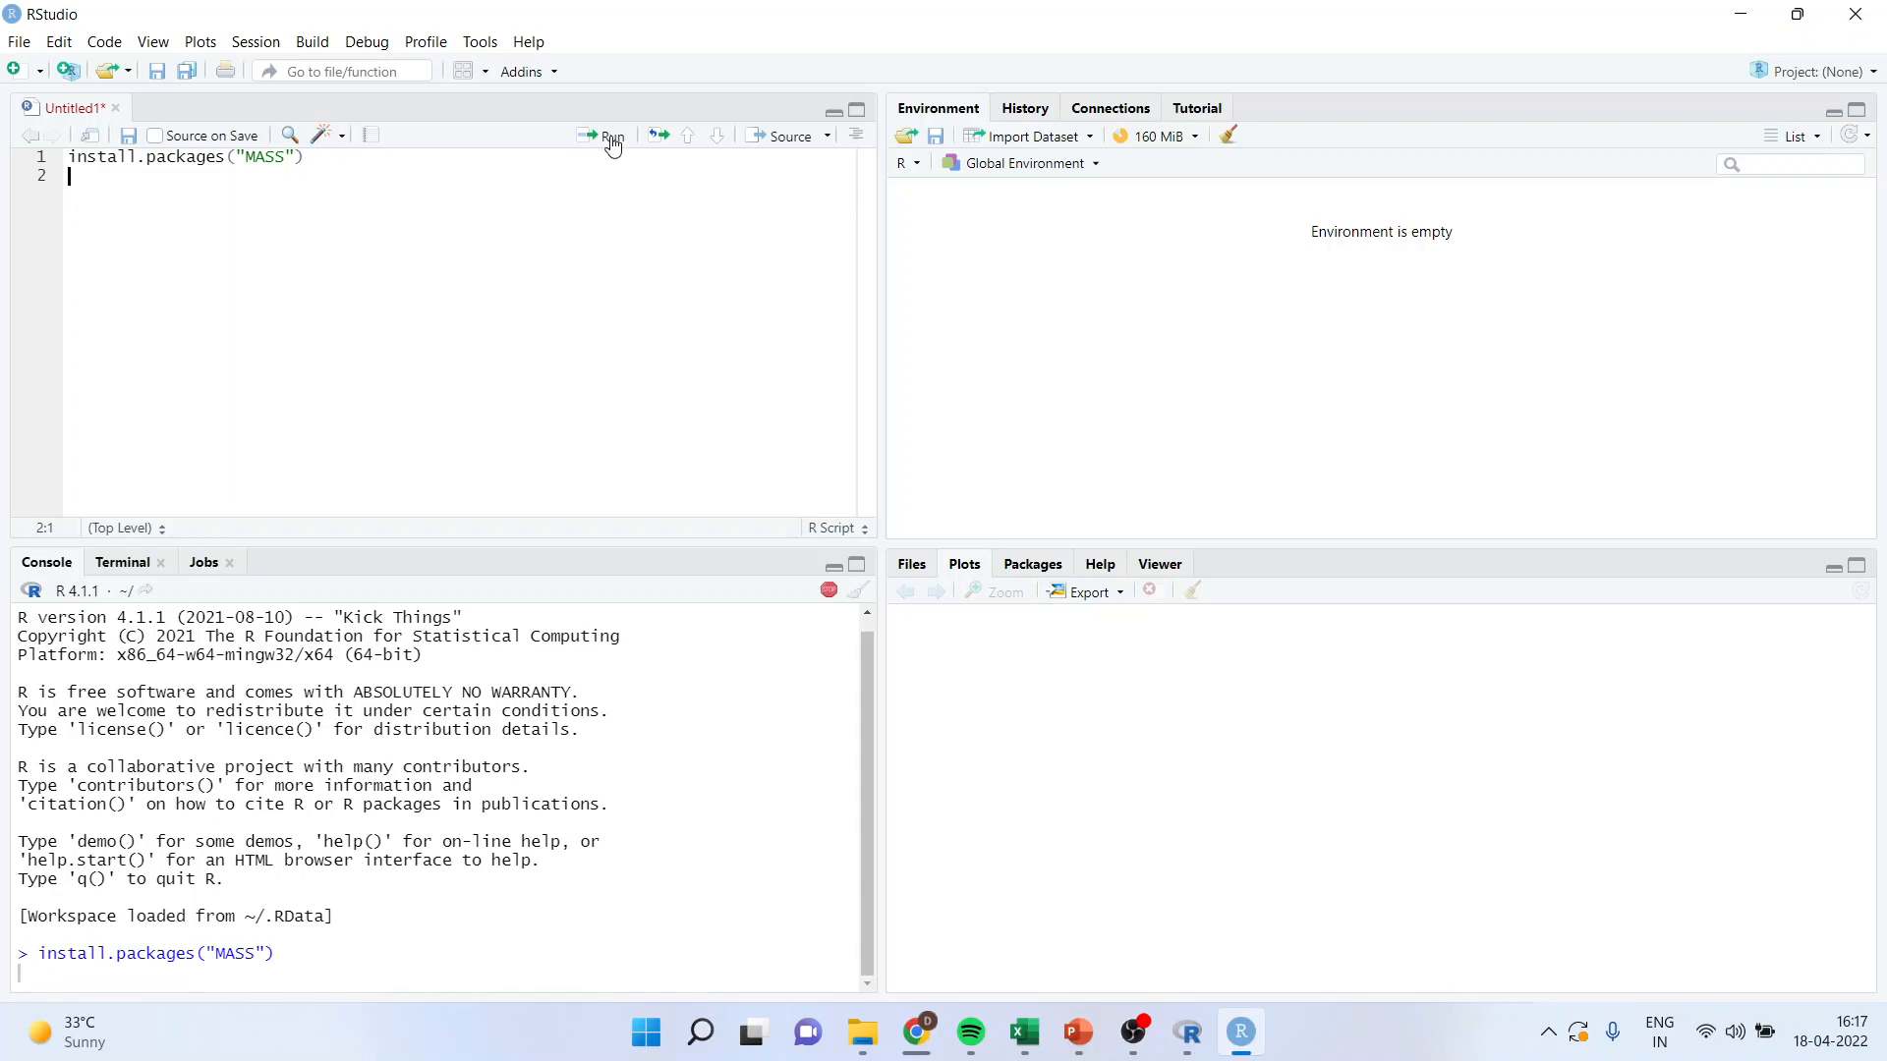
pyautogui.moveTo(566, 303)
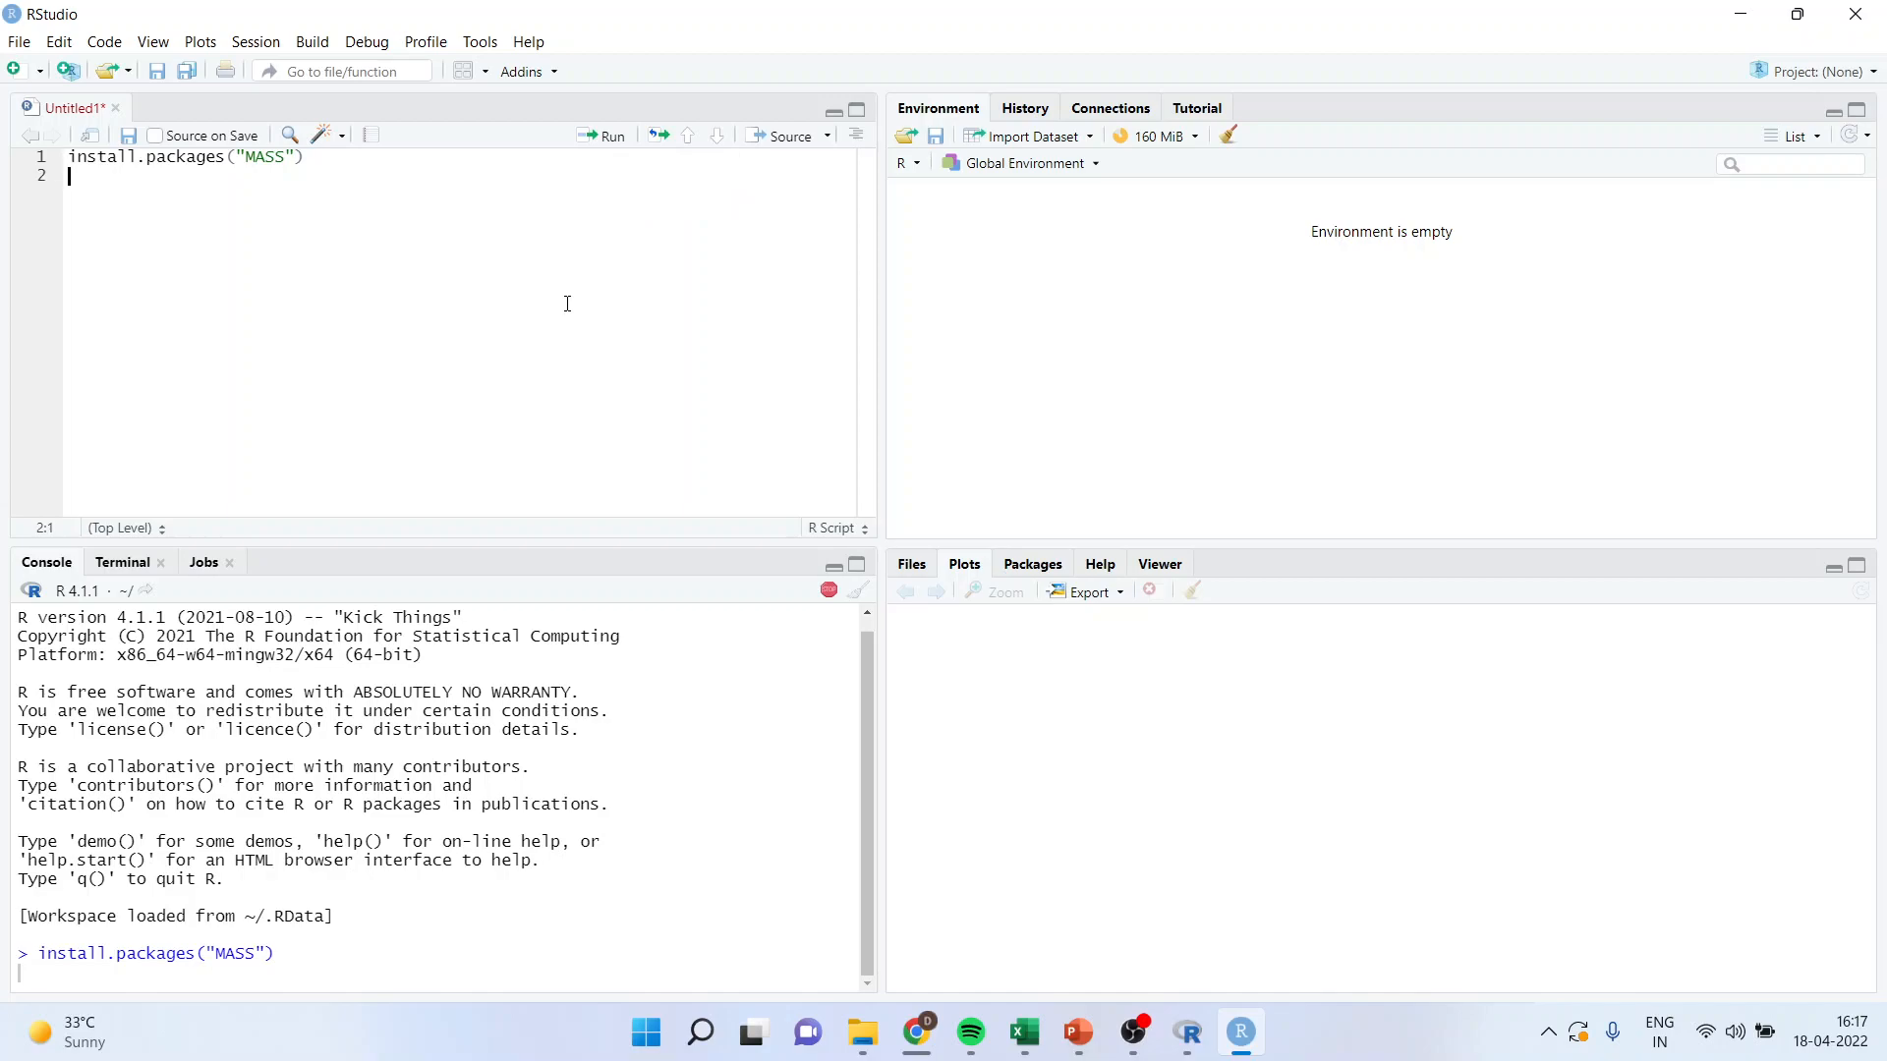
pyautogui.moveTo(354, 185)
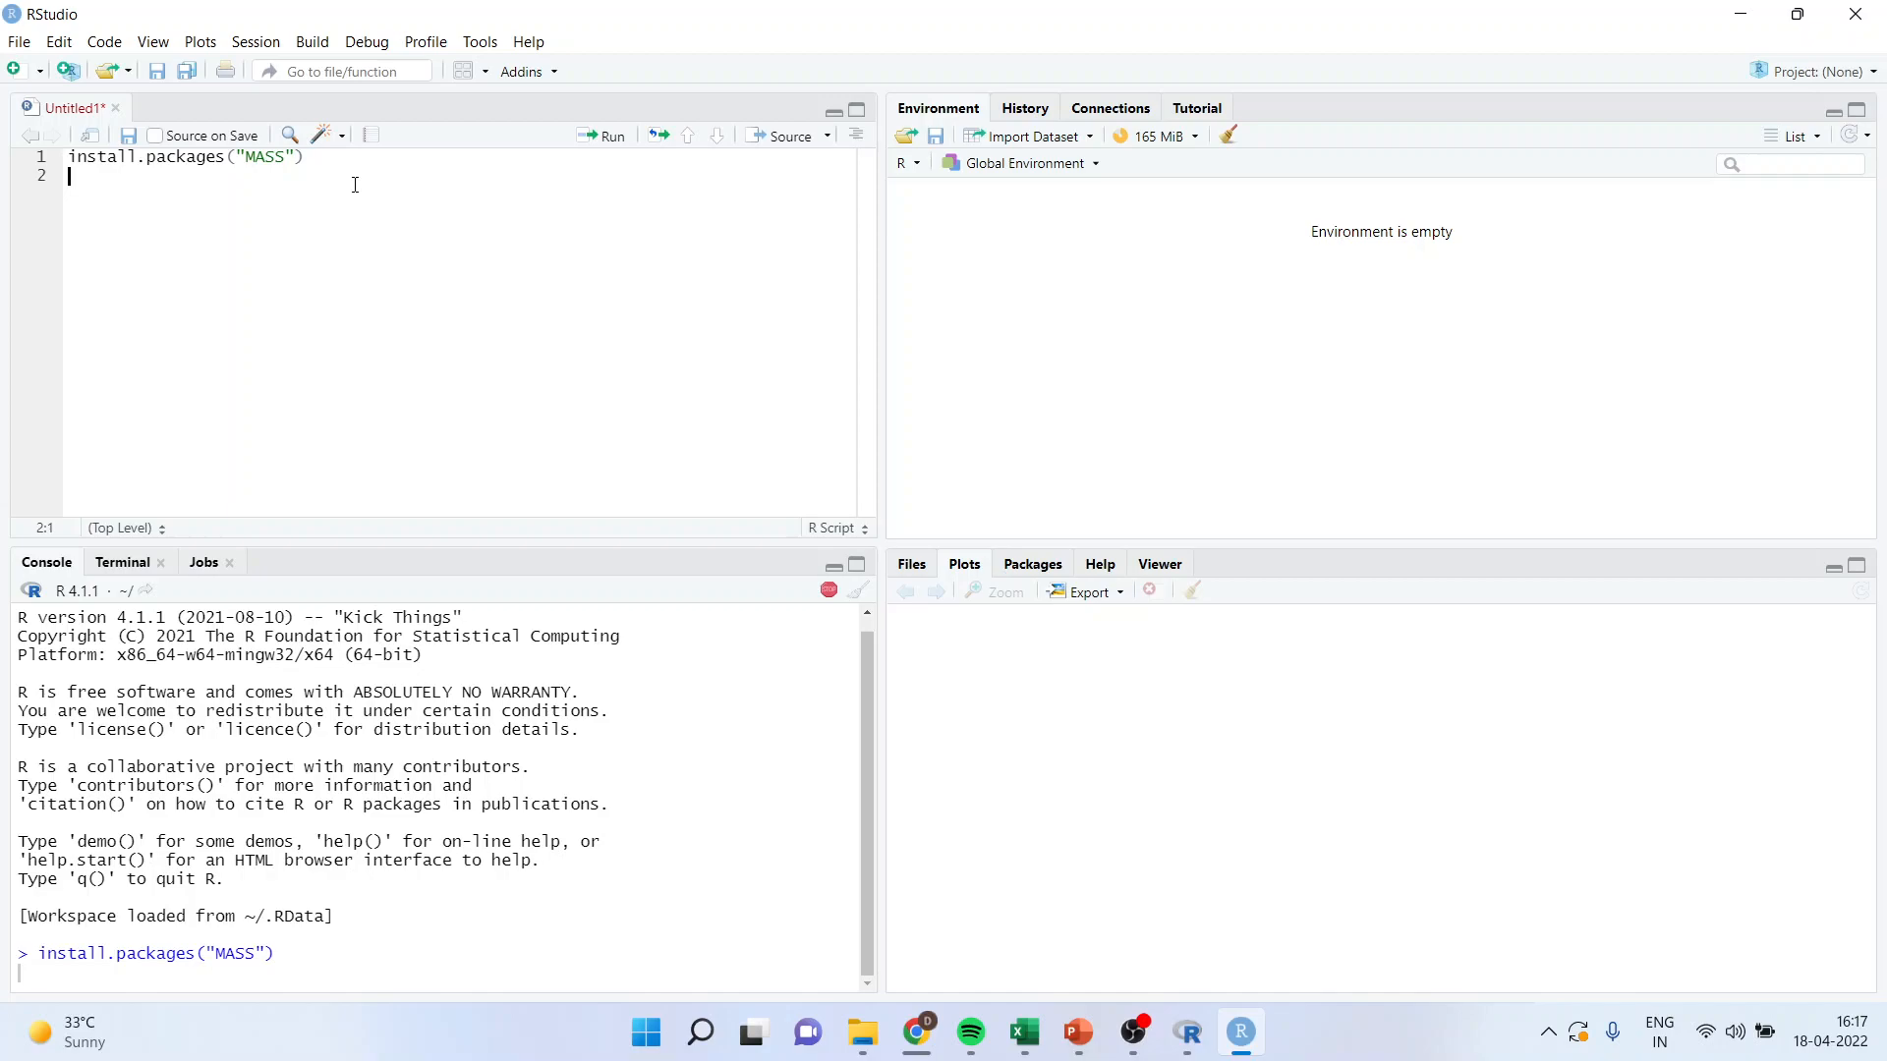
pyautogui.click(609, 136)
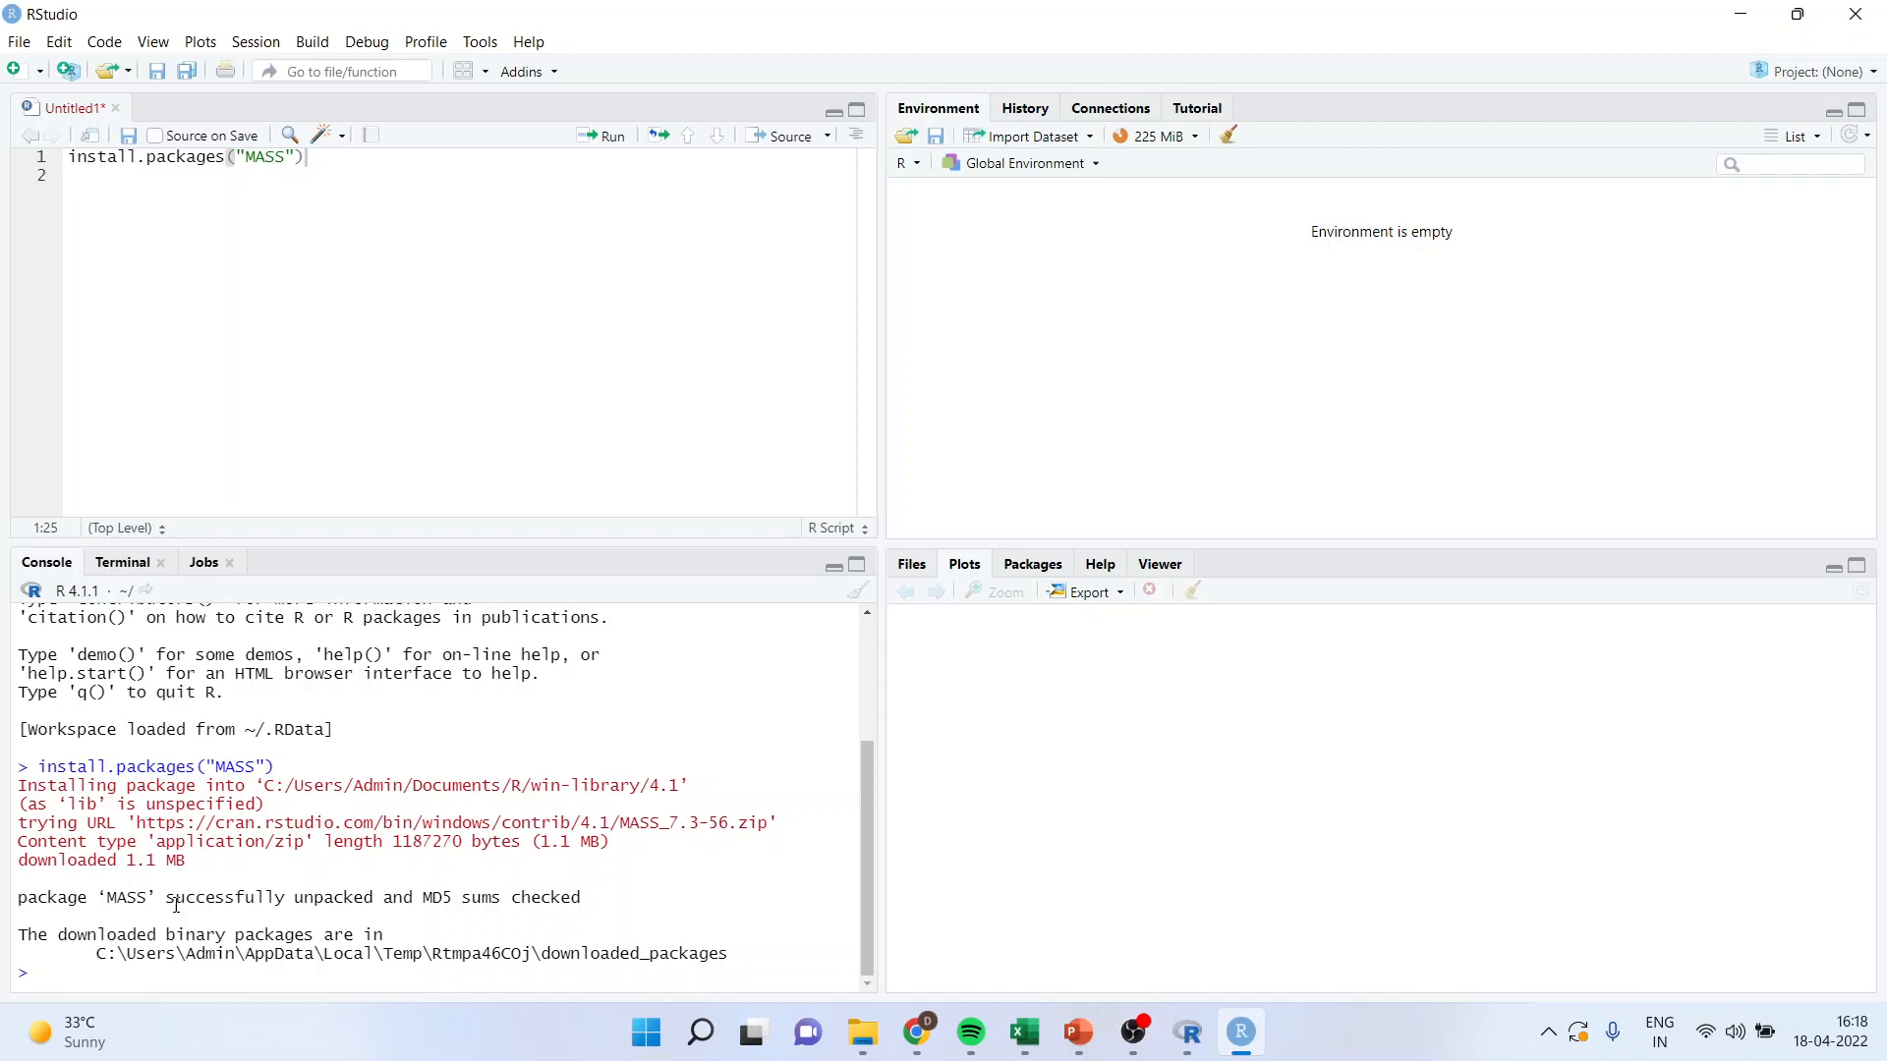
pyautogui.moveTo(480, 29)
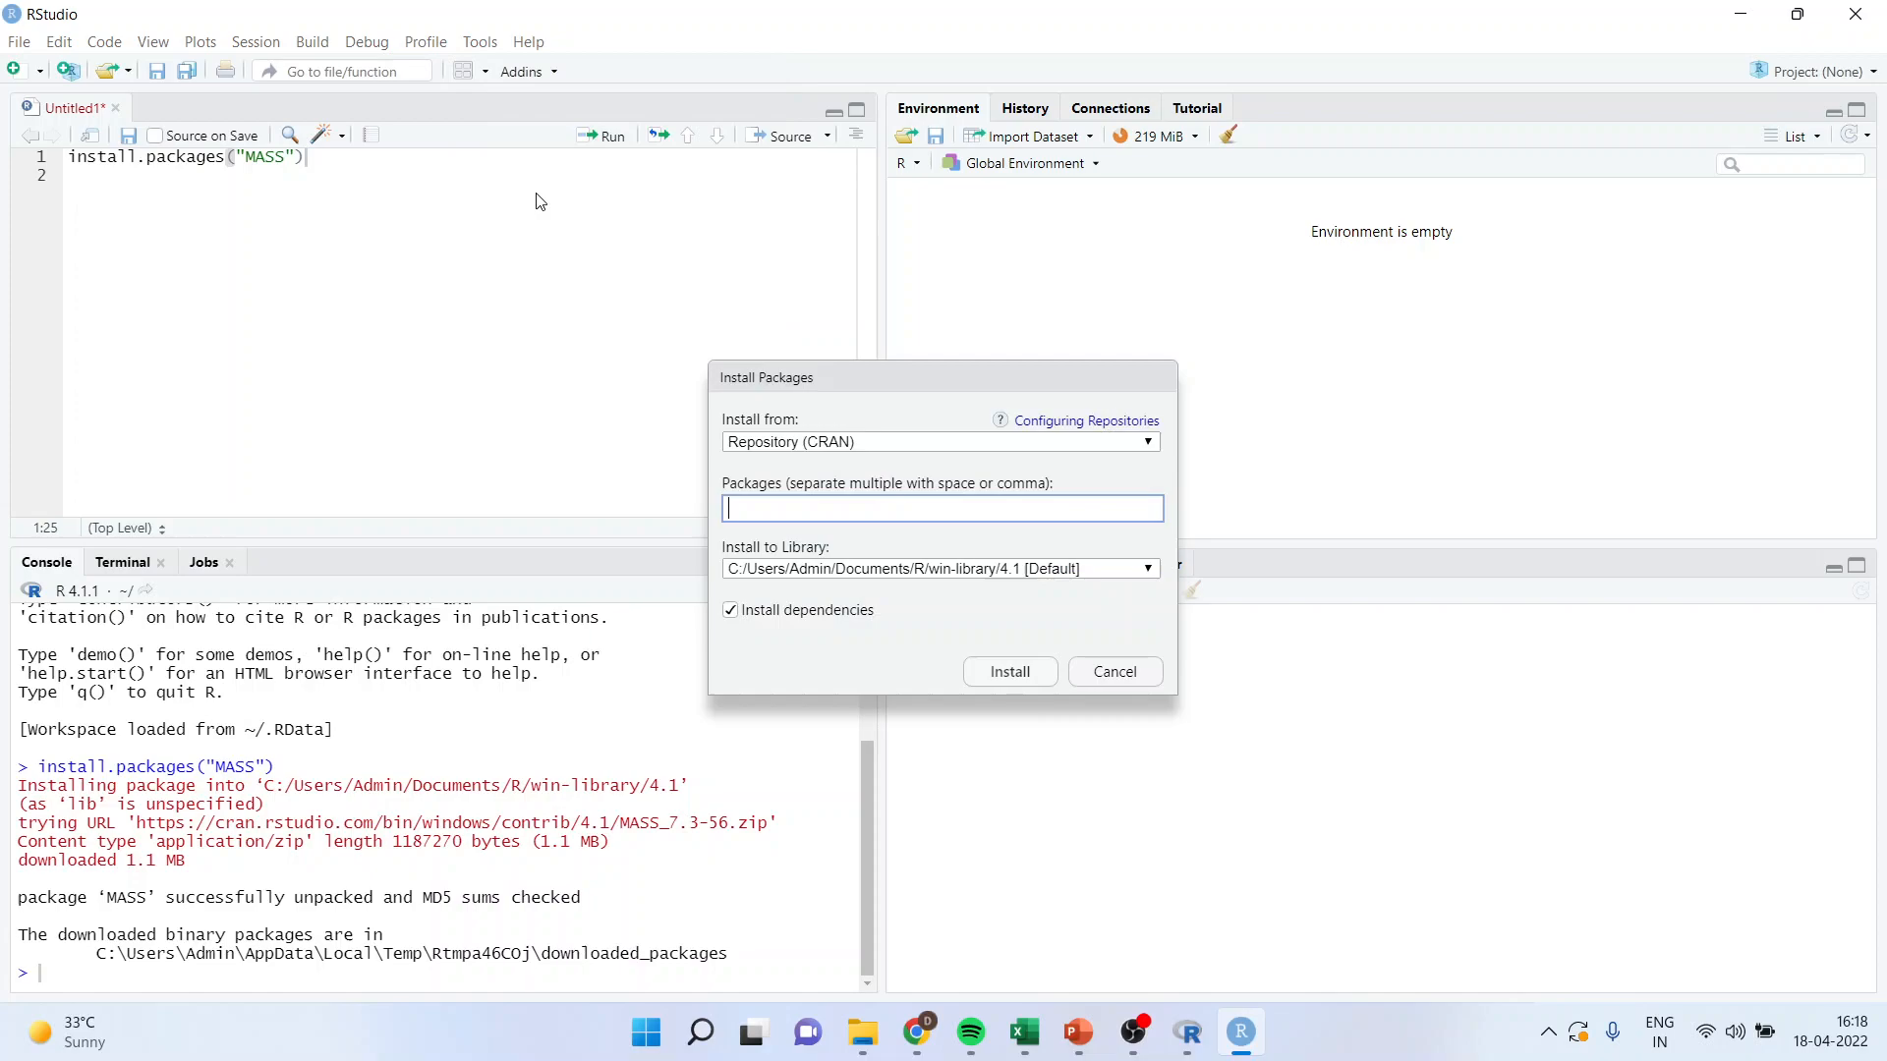
pyautogui.write('M')
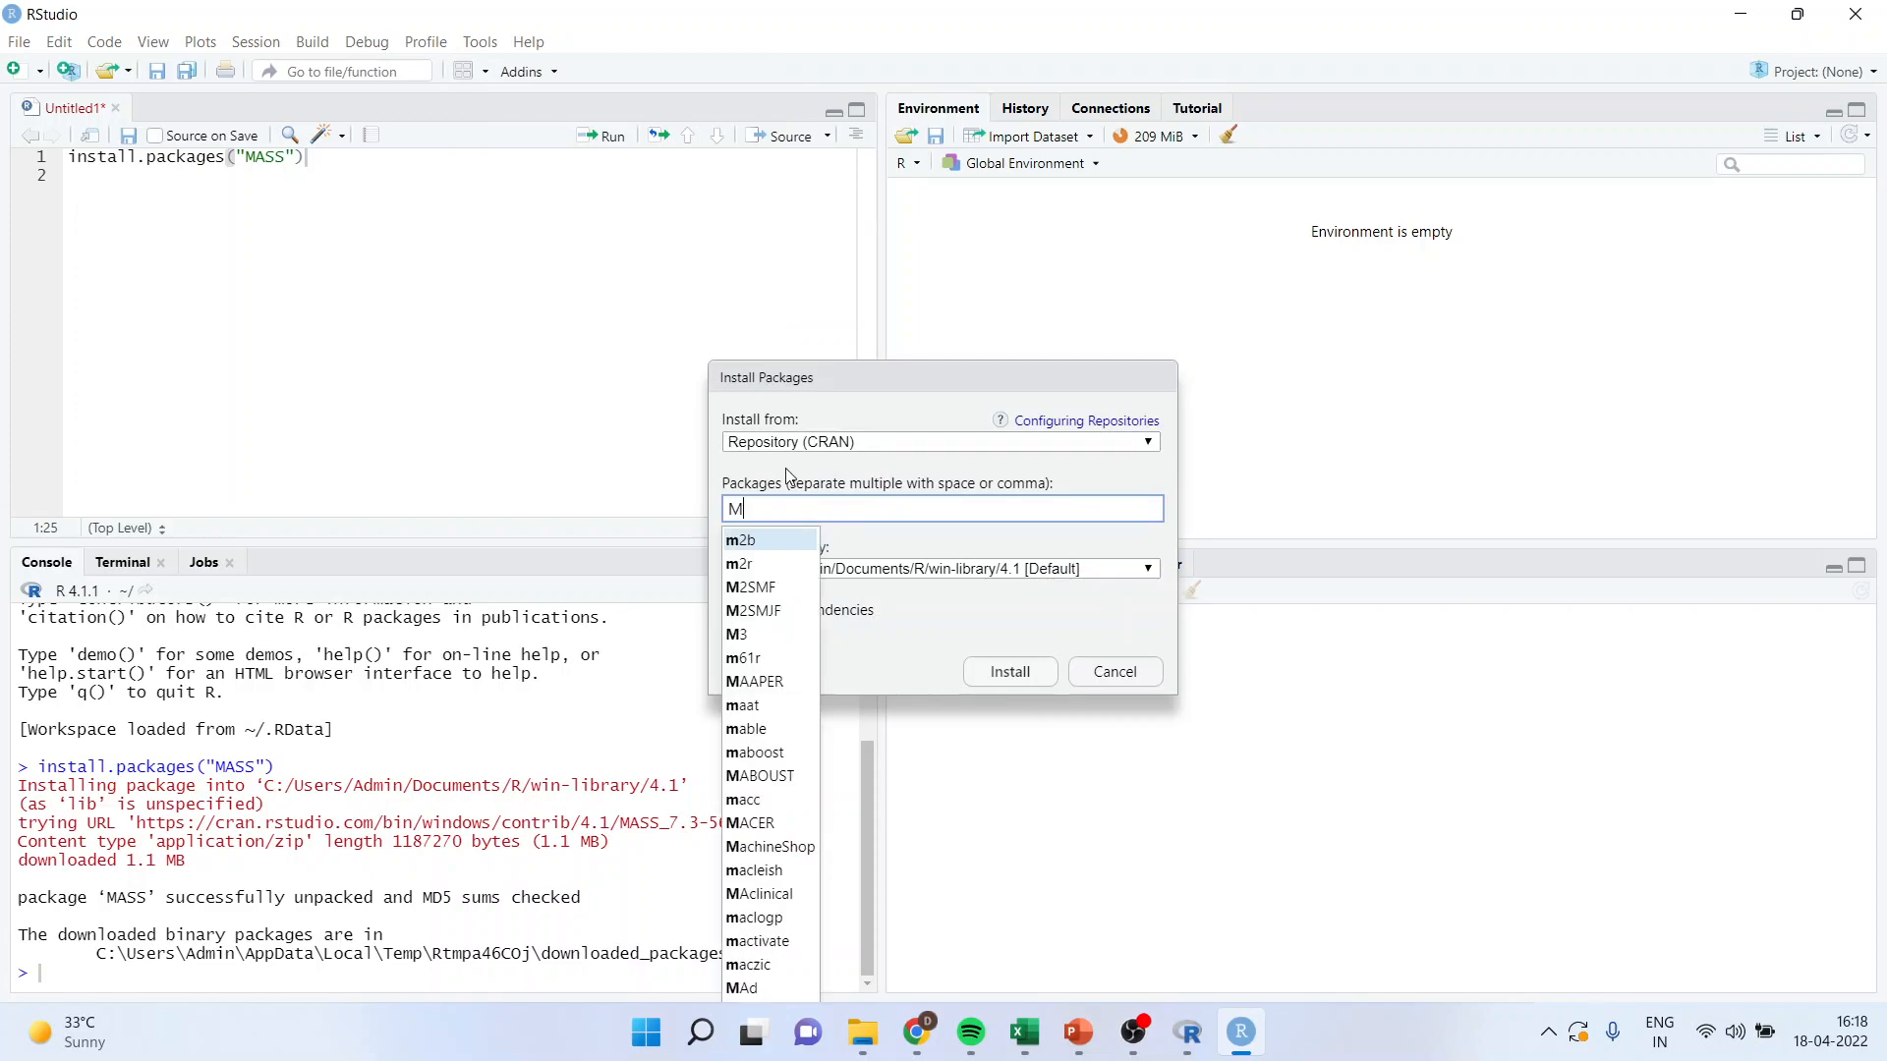
pyautogui.write('ASS')
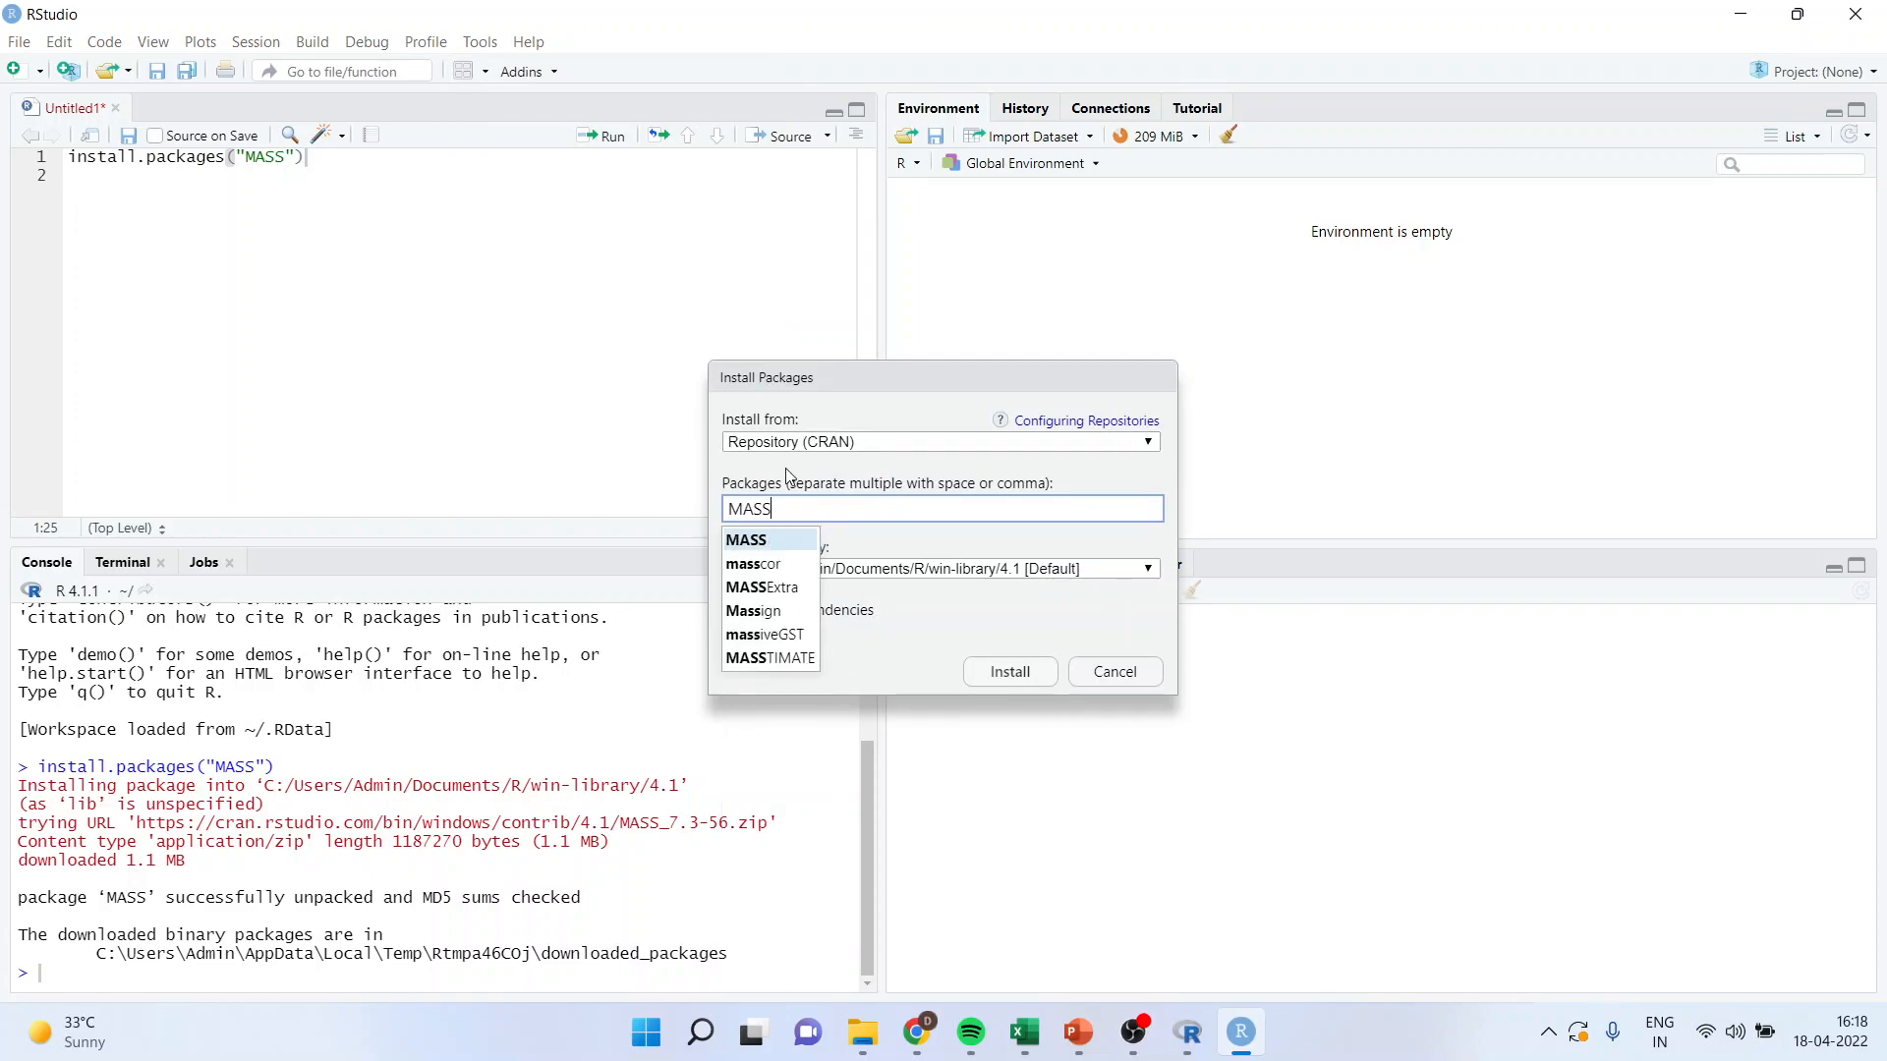
pyautogui.moveTo(1008, 672)
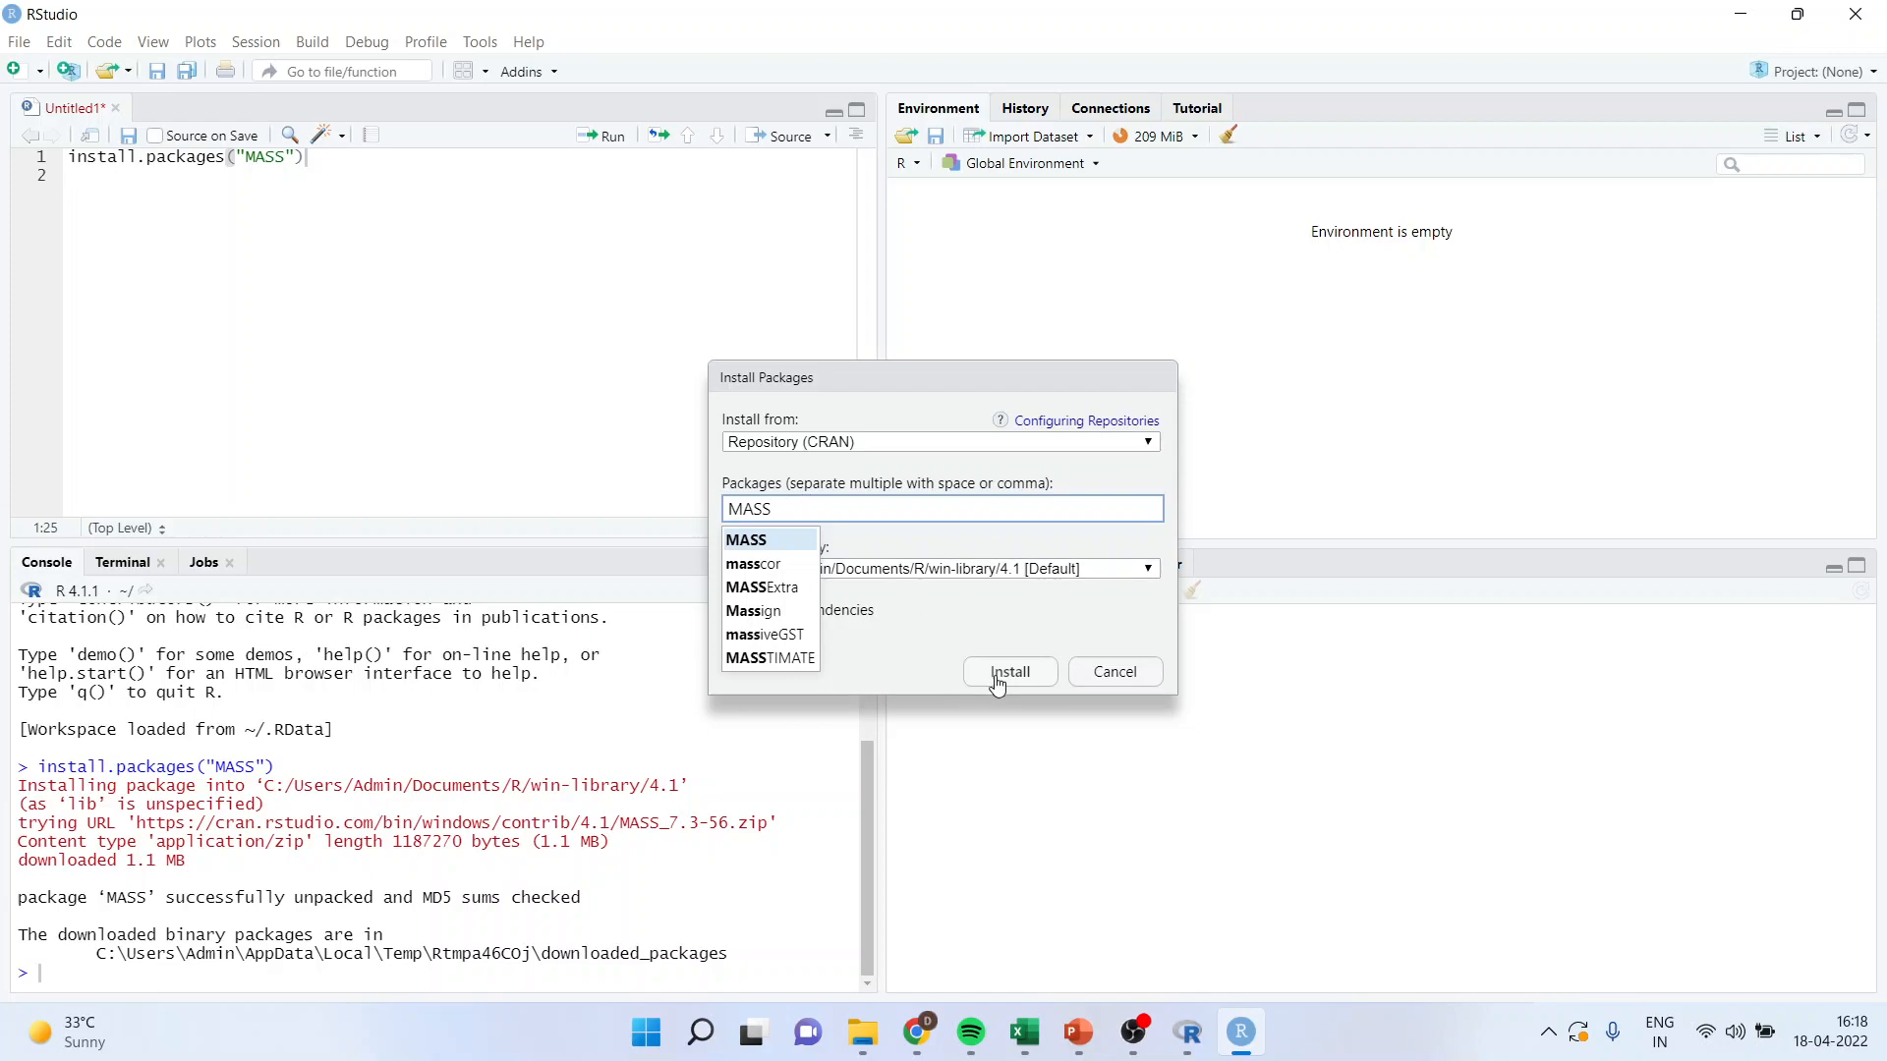
pyautogui.moveTo(1088, 694)
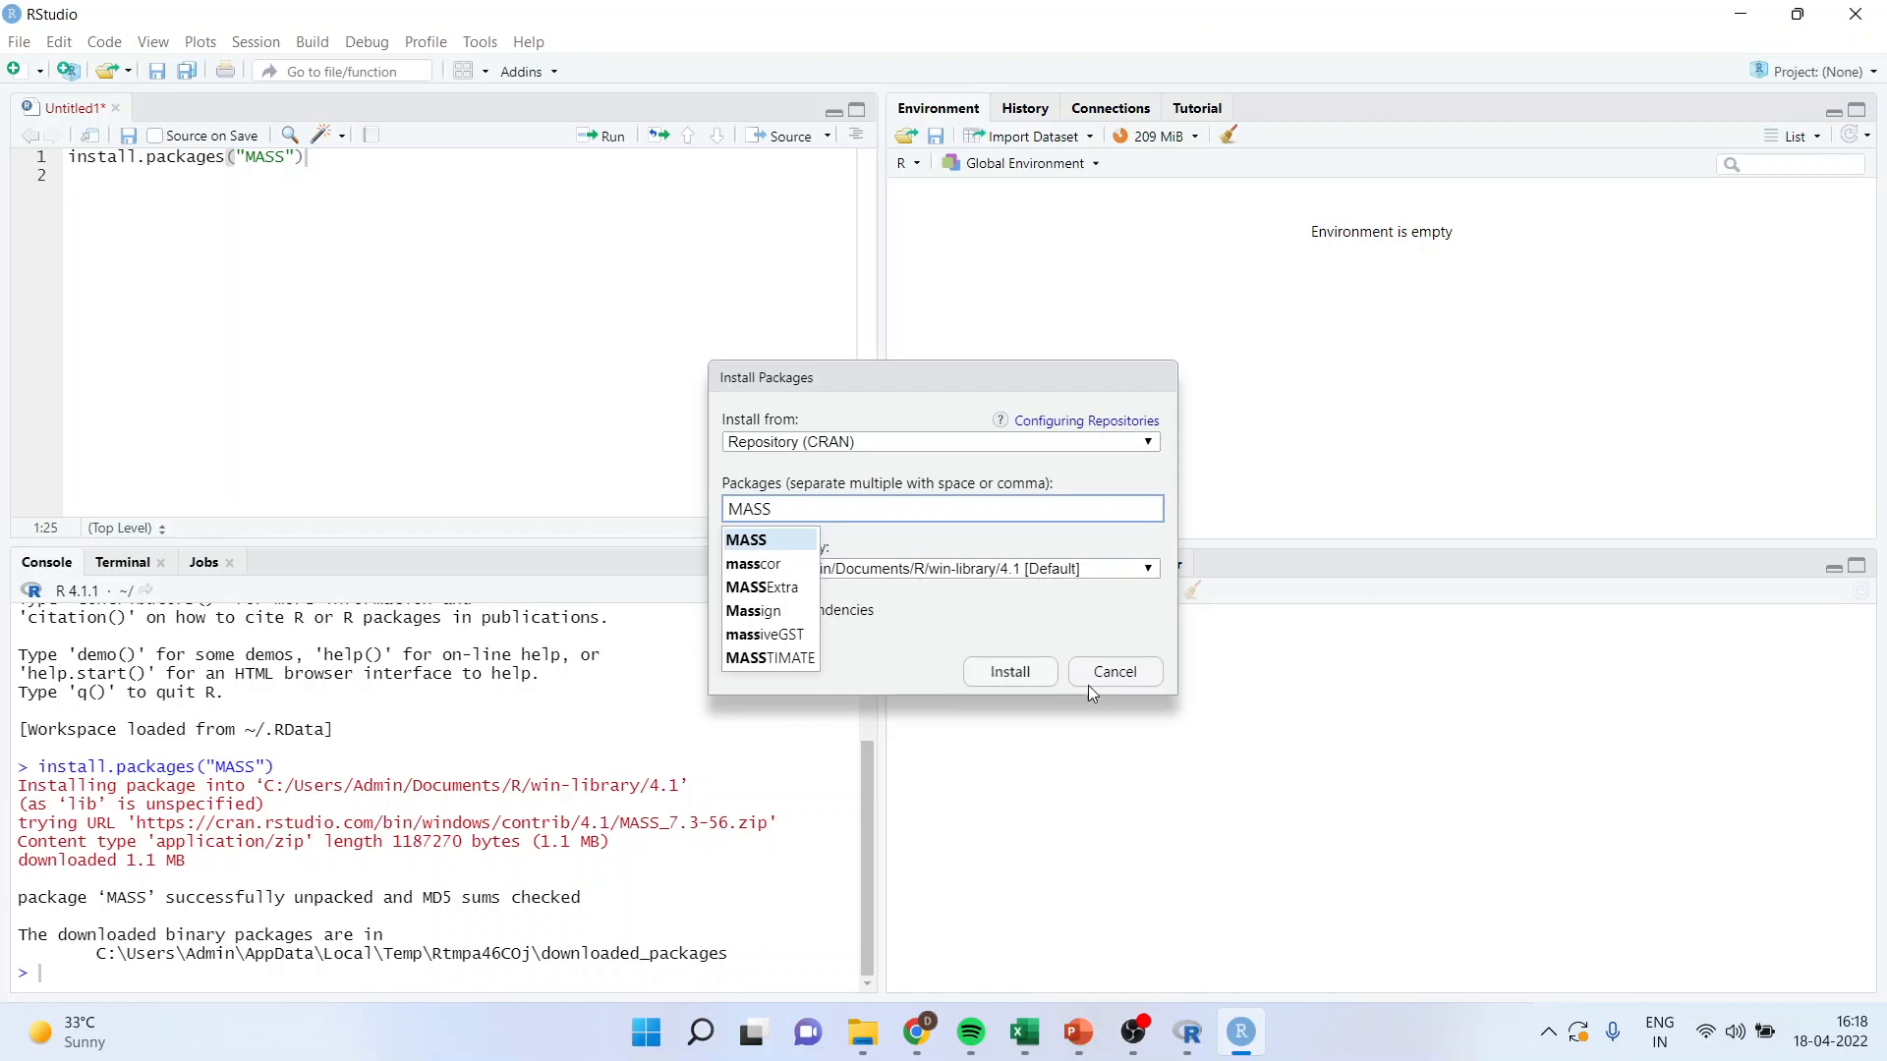
pyautogui.click(1112, 672)
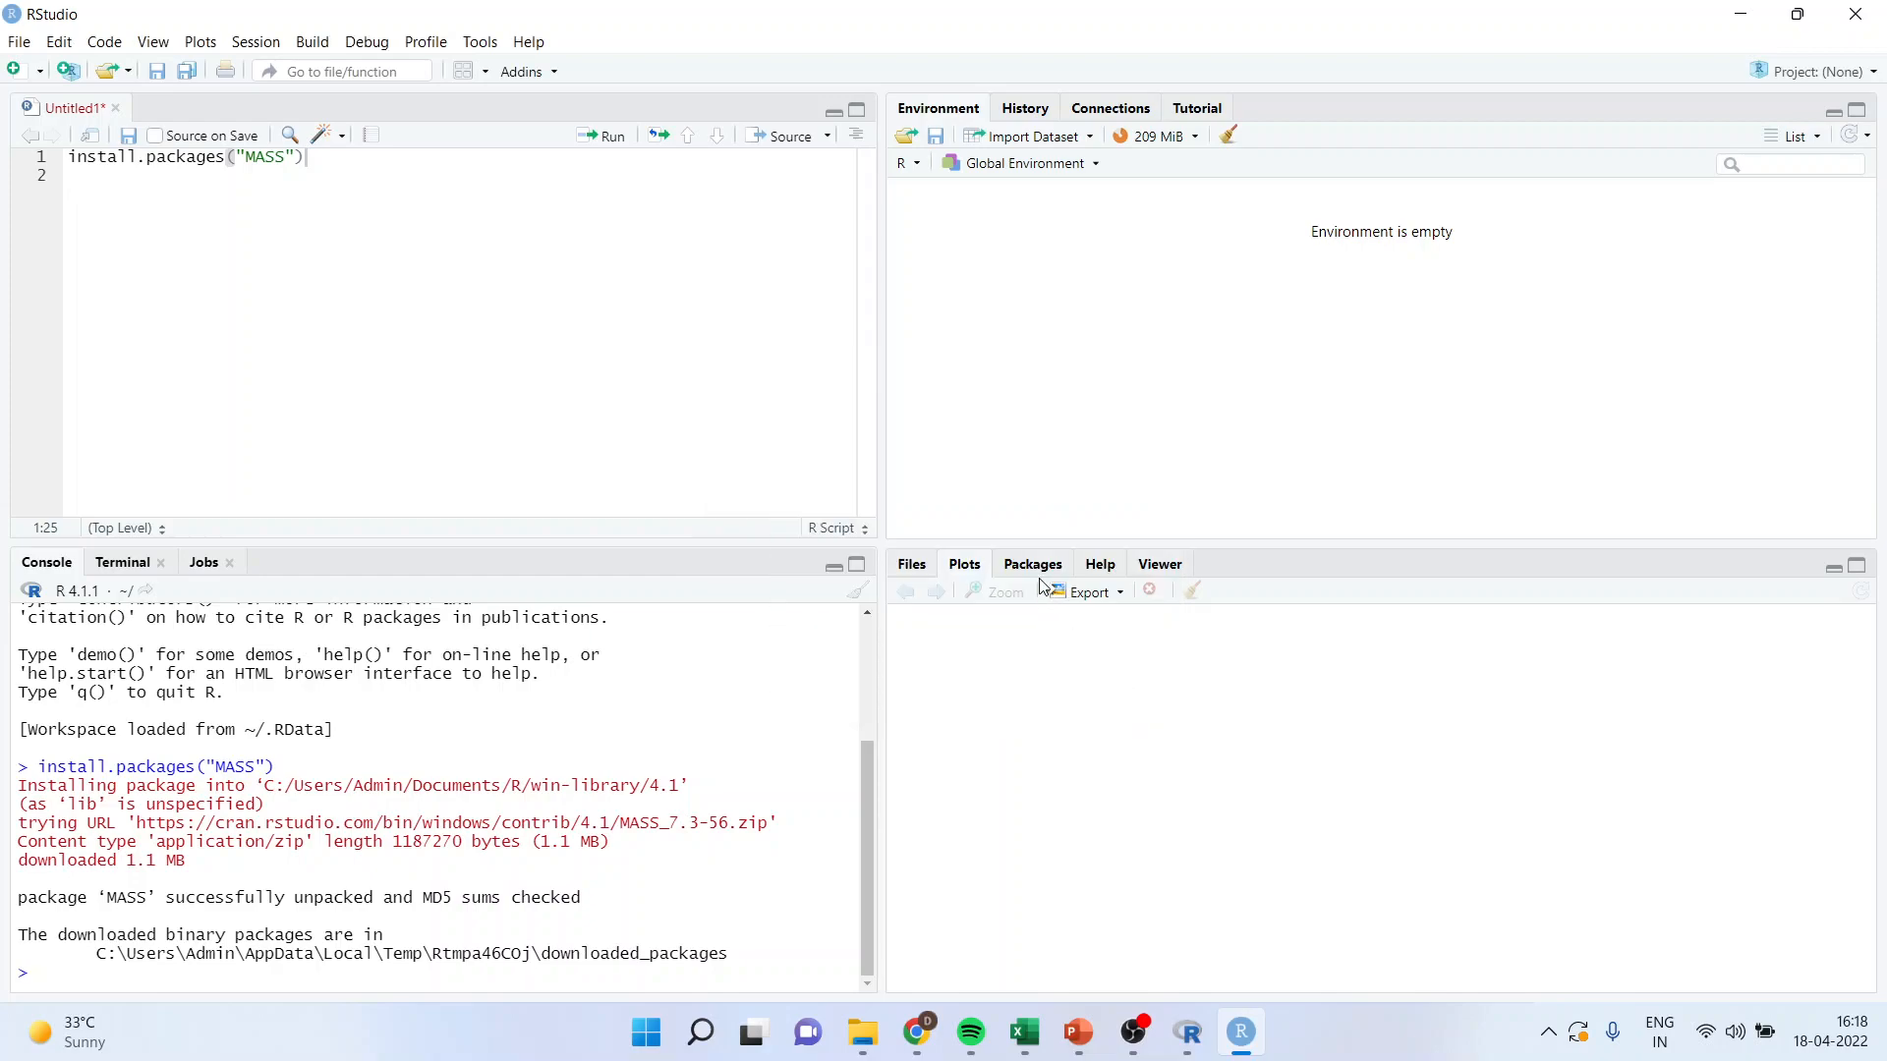
# Show the installed user library packages and browse down into the C section
pyautogui.click(1032, 564)
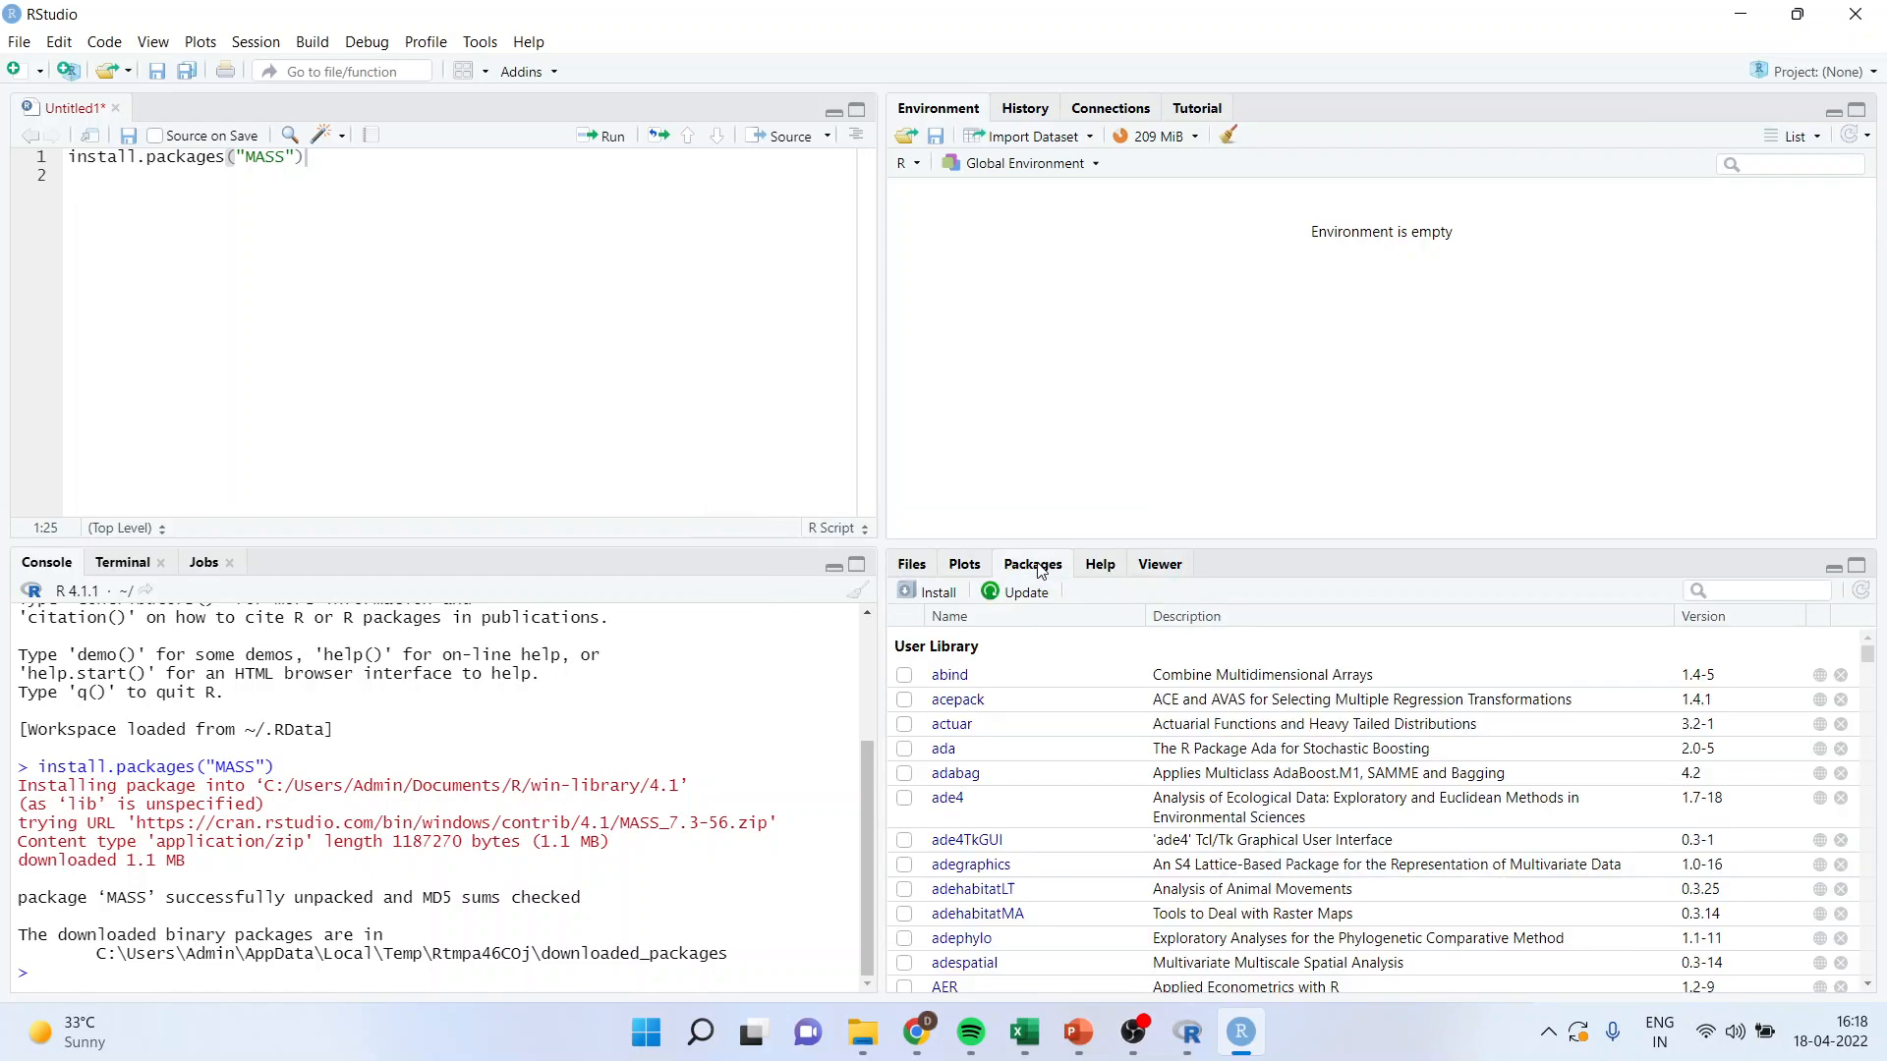
pyautogui.scroll(-3)
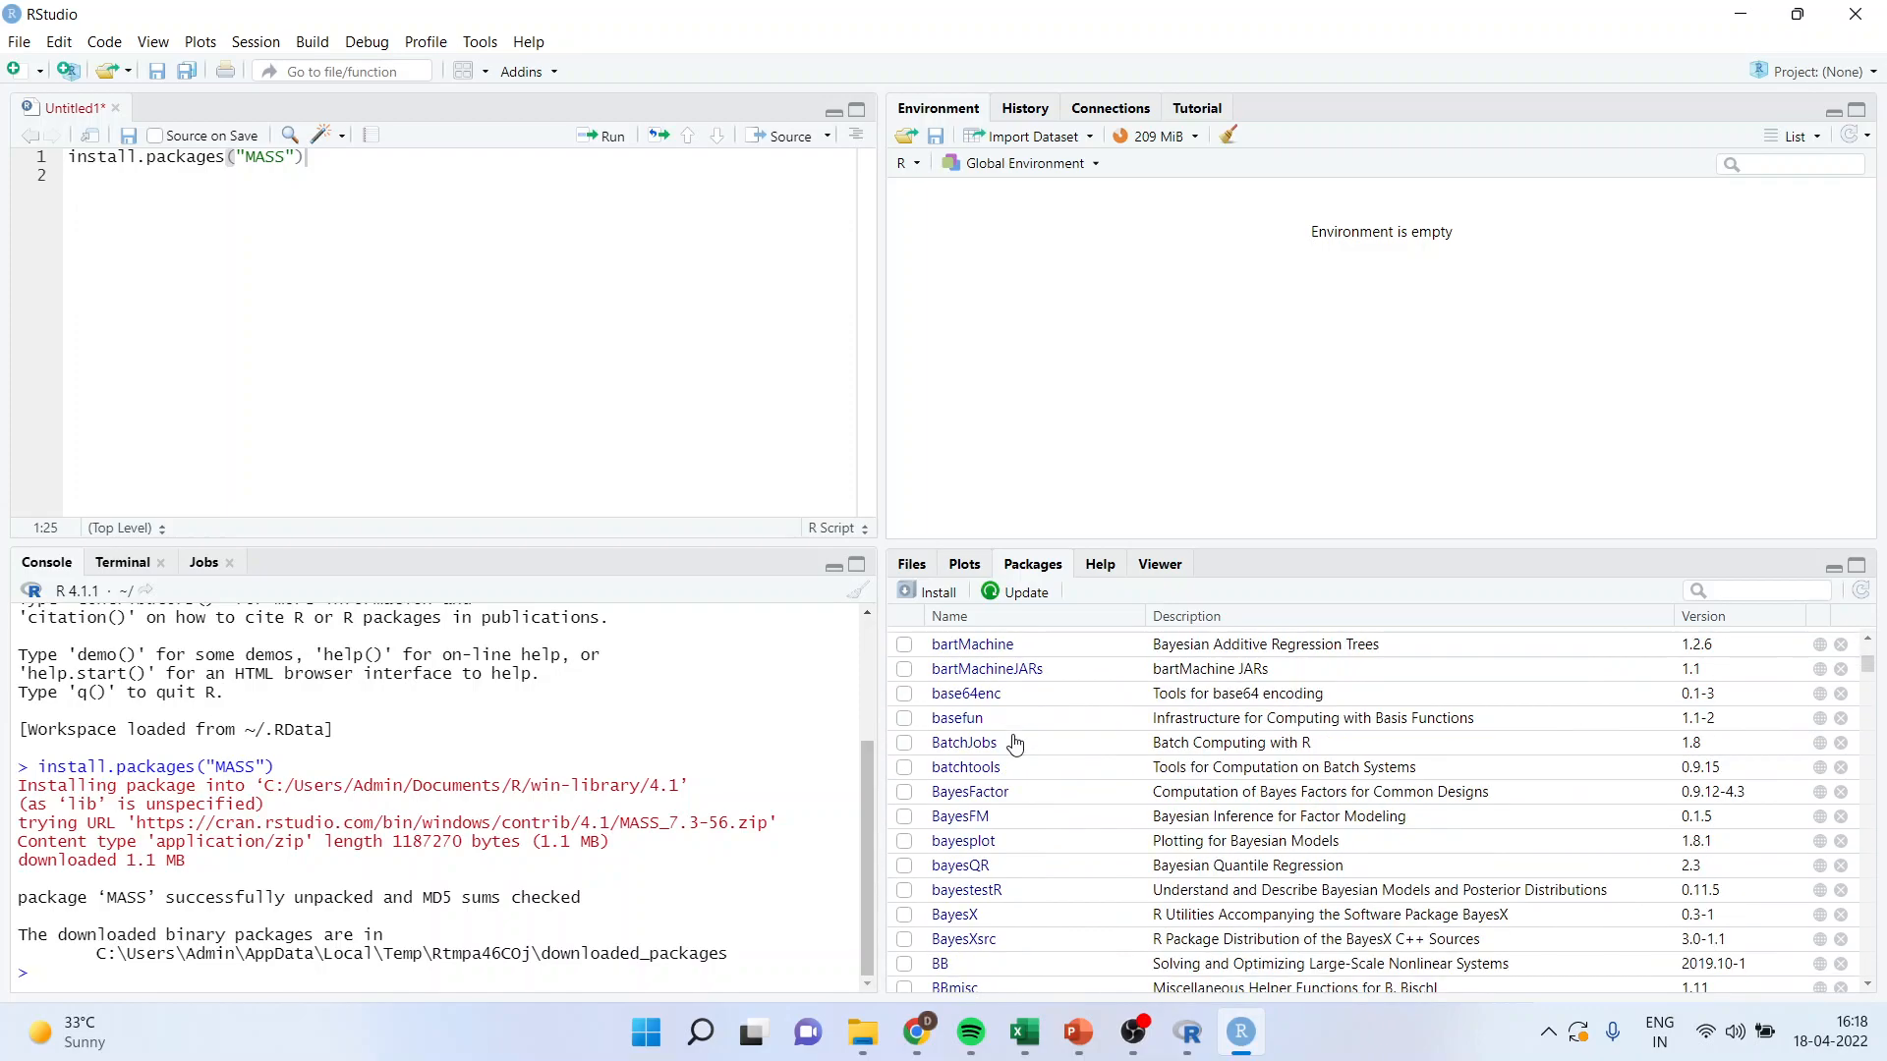
pyautogui.scroll(-3)
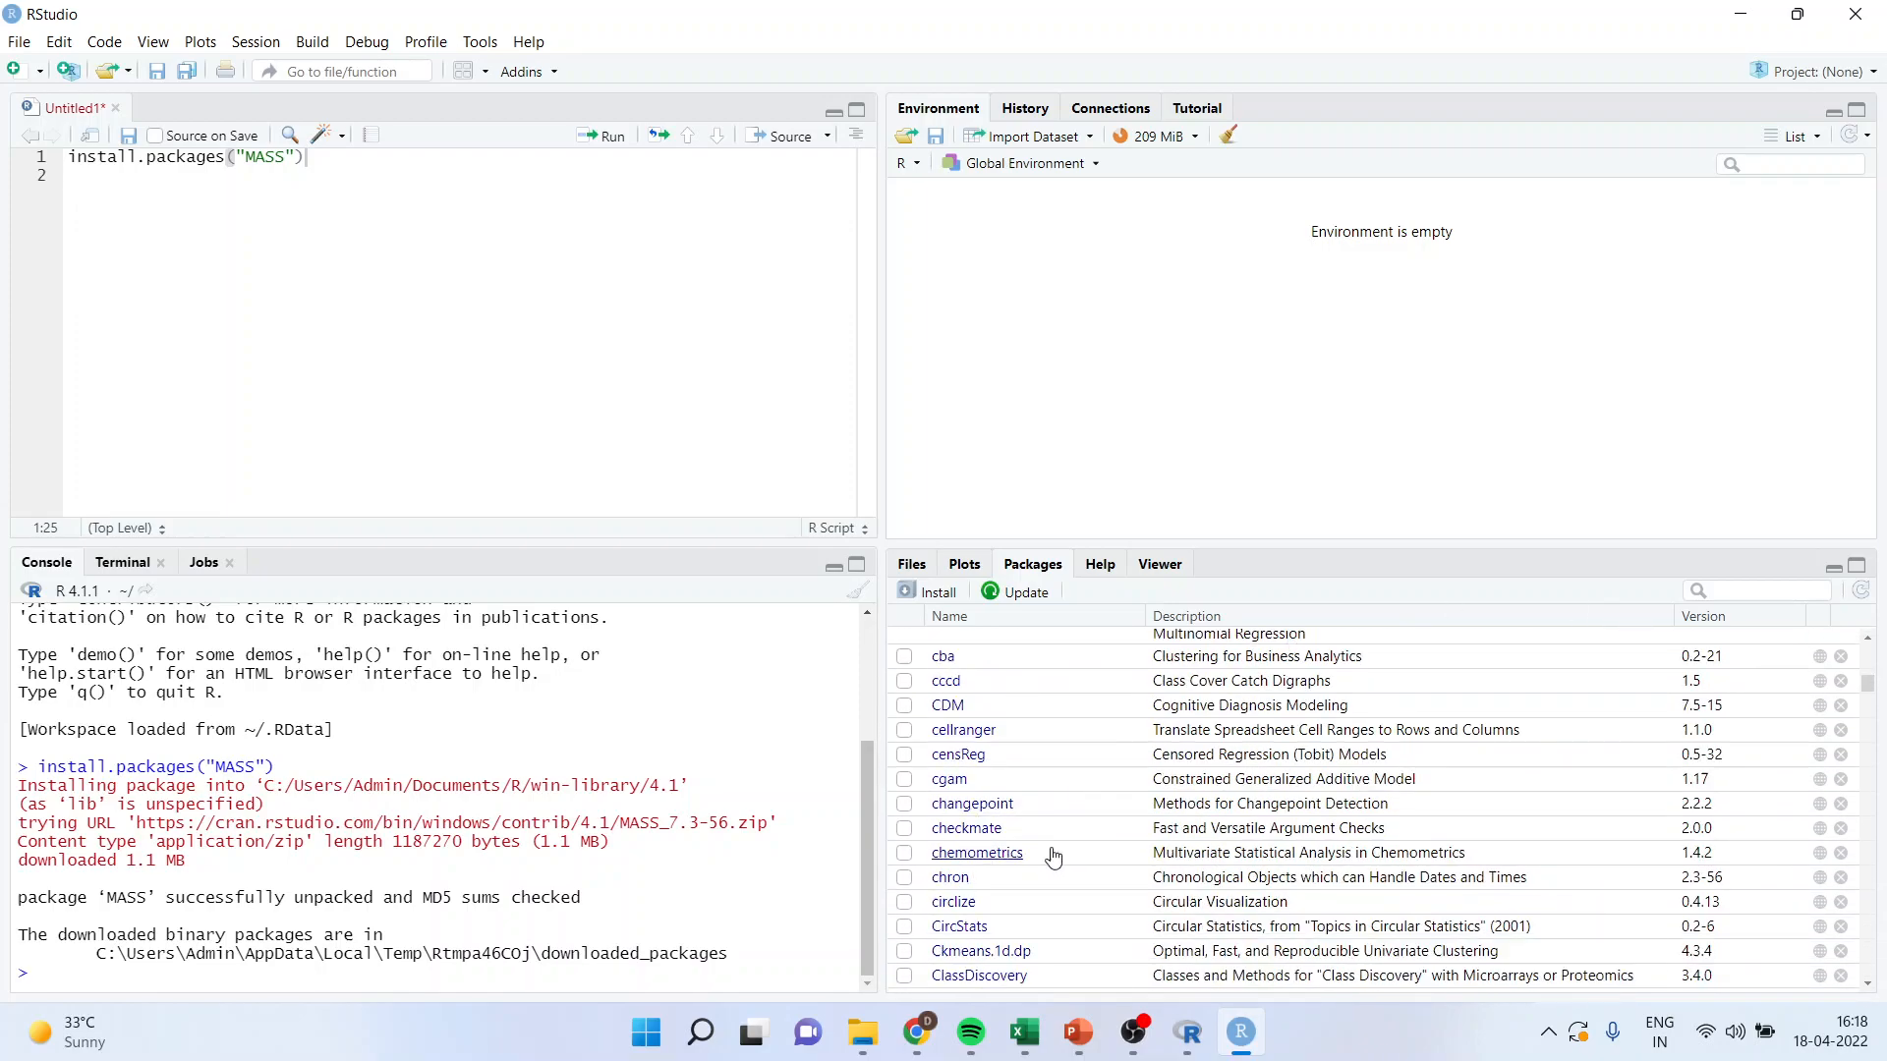
pyautogui.click(1757, 590)
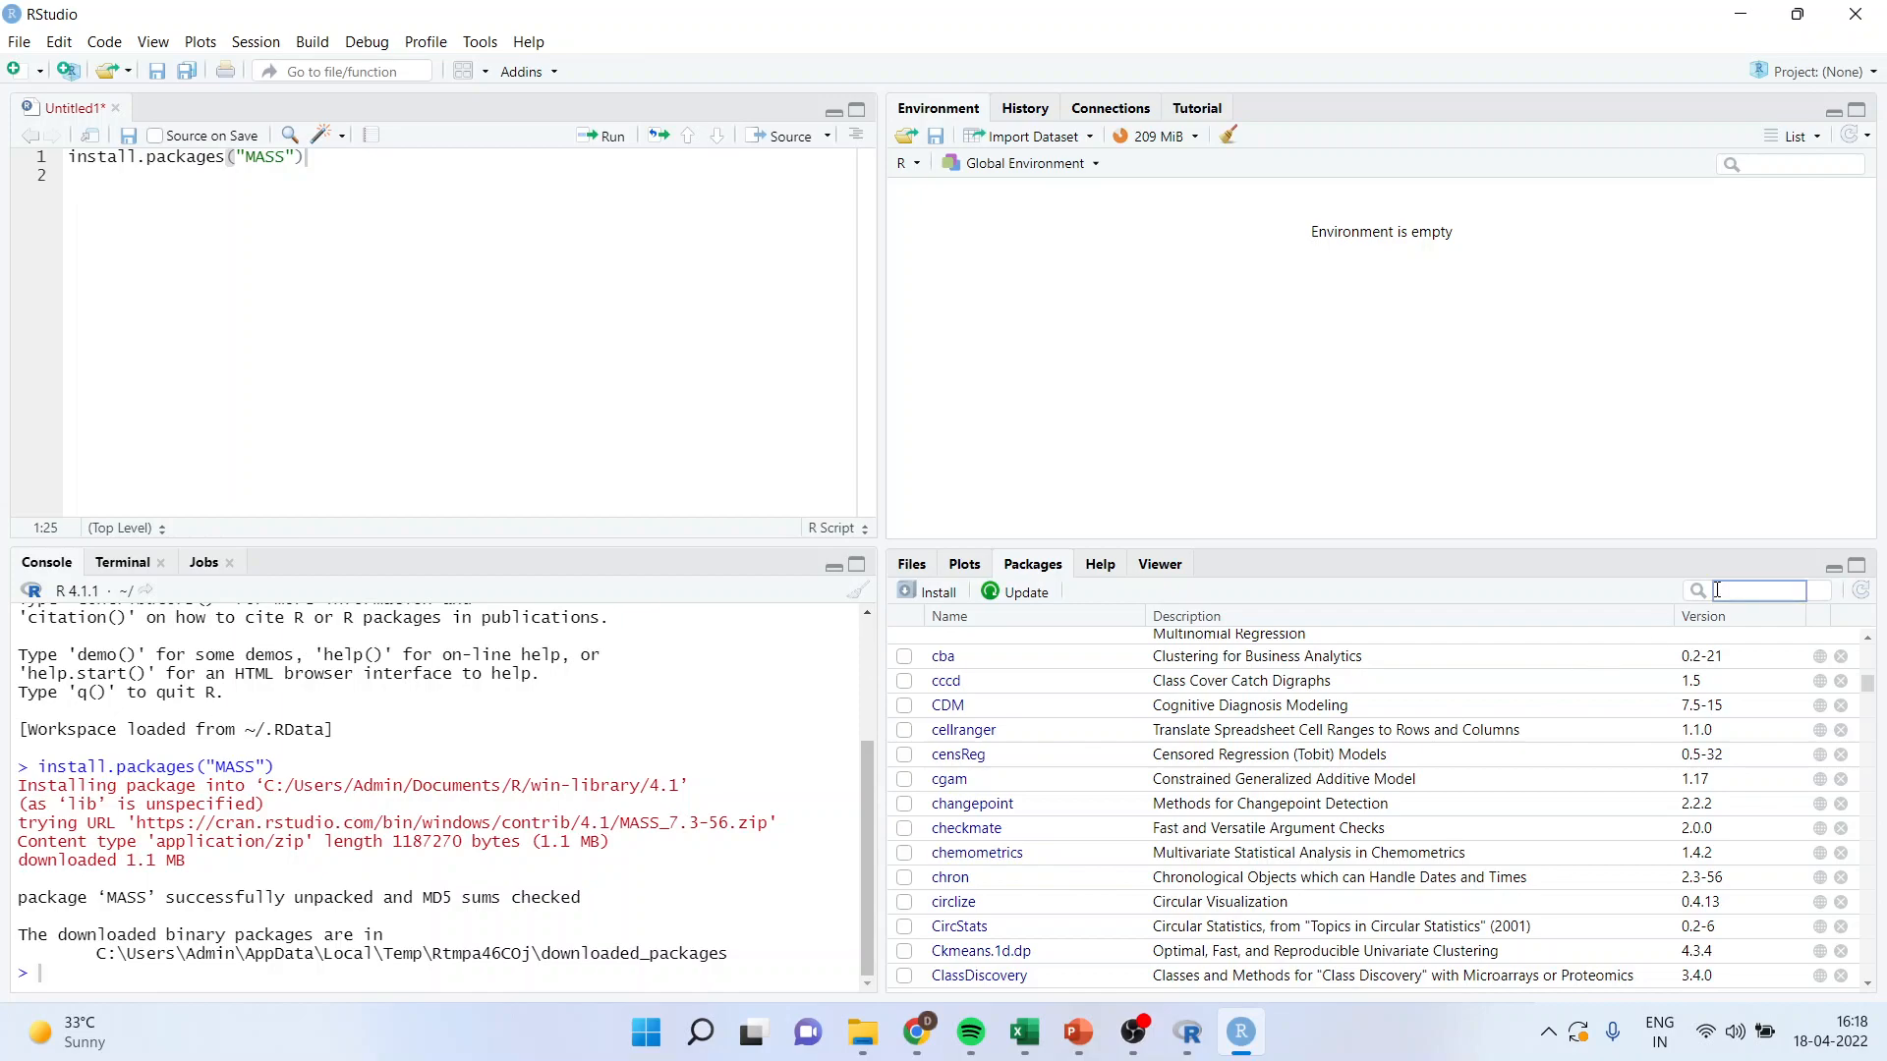
# Filter the package list to MASS, load it via library(MASS), then switch to Chrome's book page
pyautogui.write('MASS')
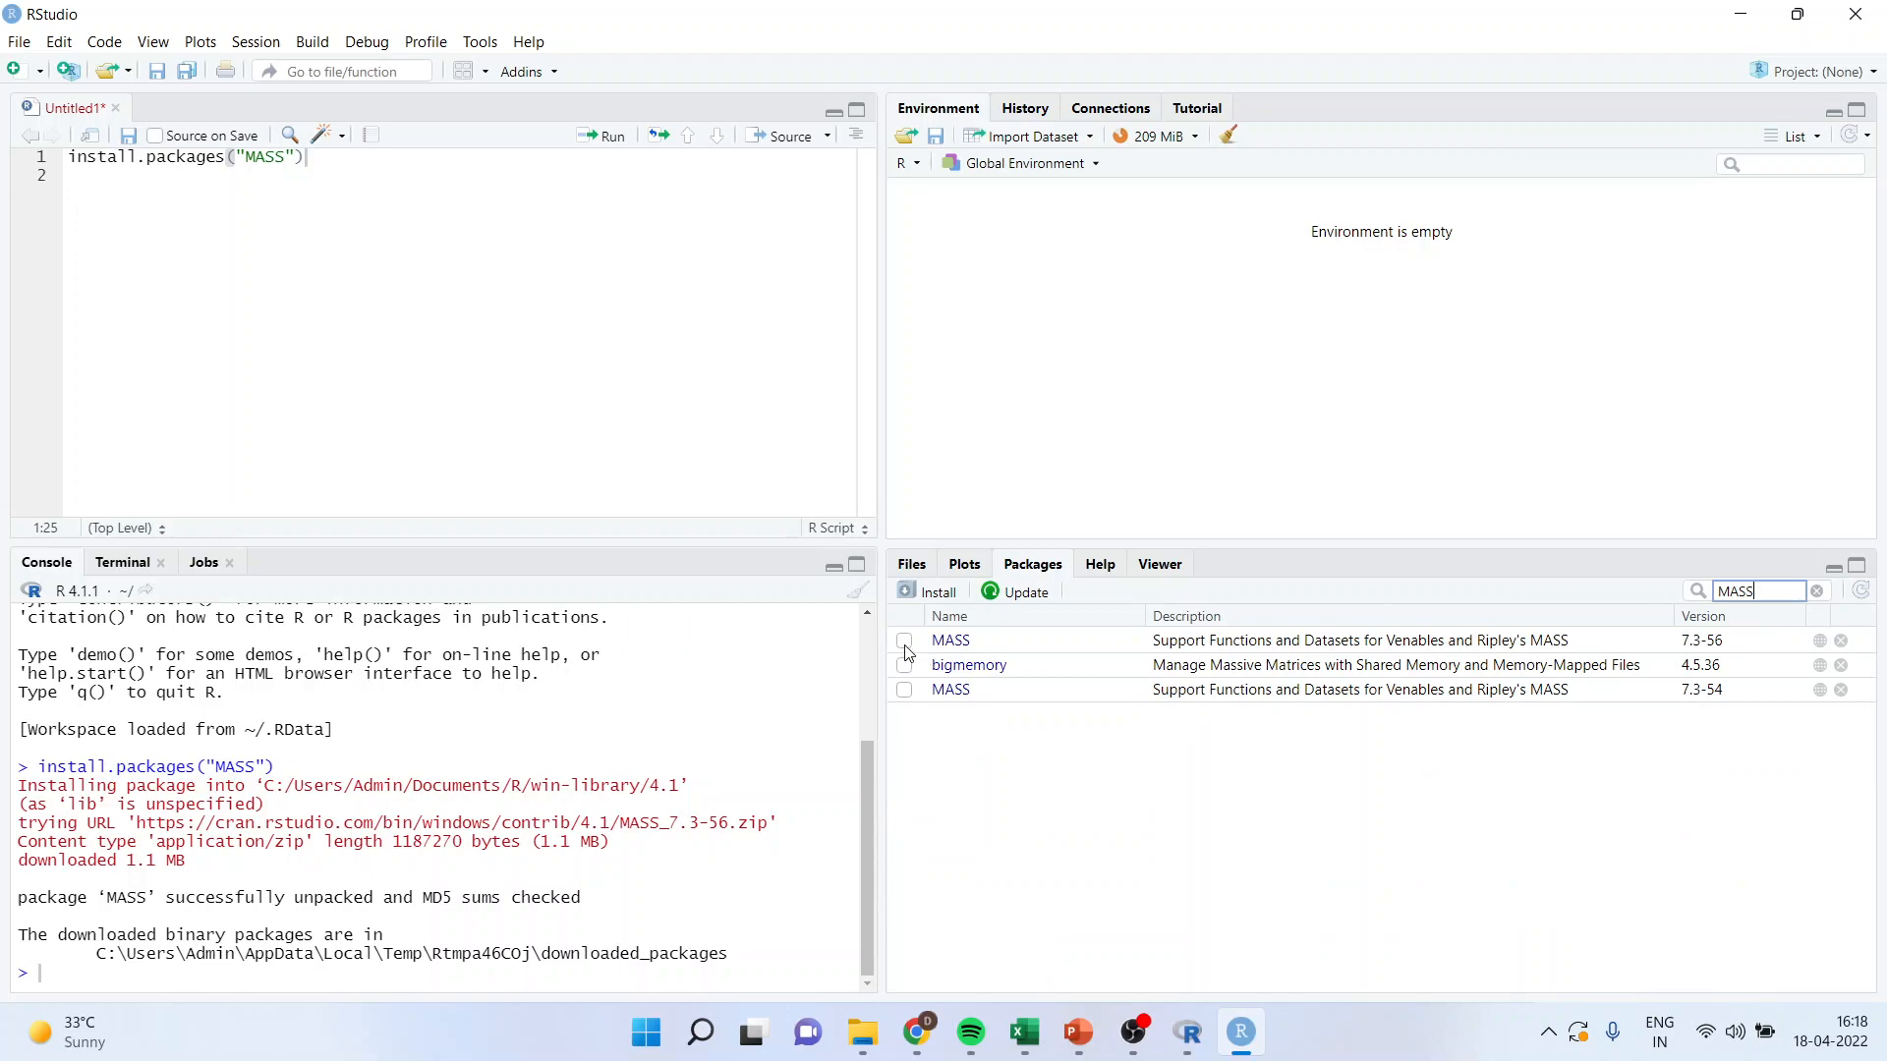
pyautogui.click(904, 640)
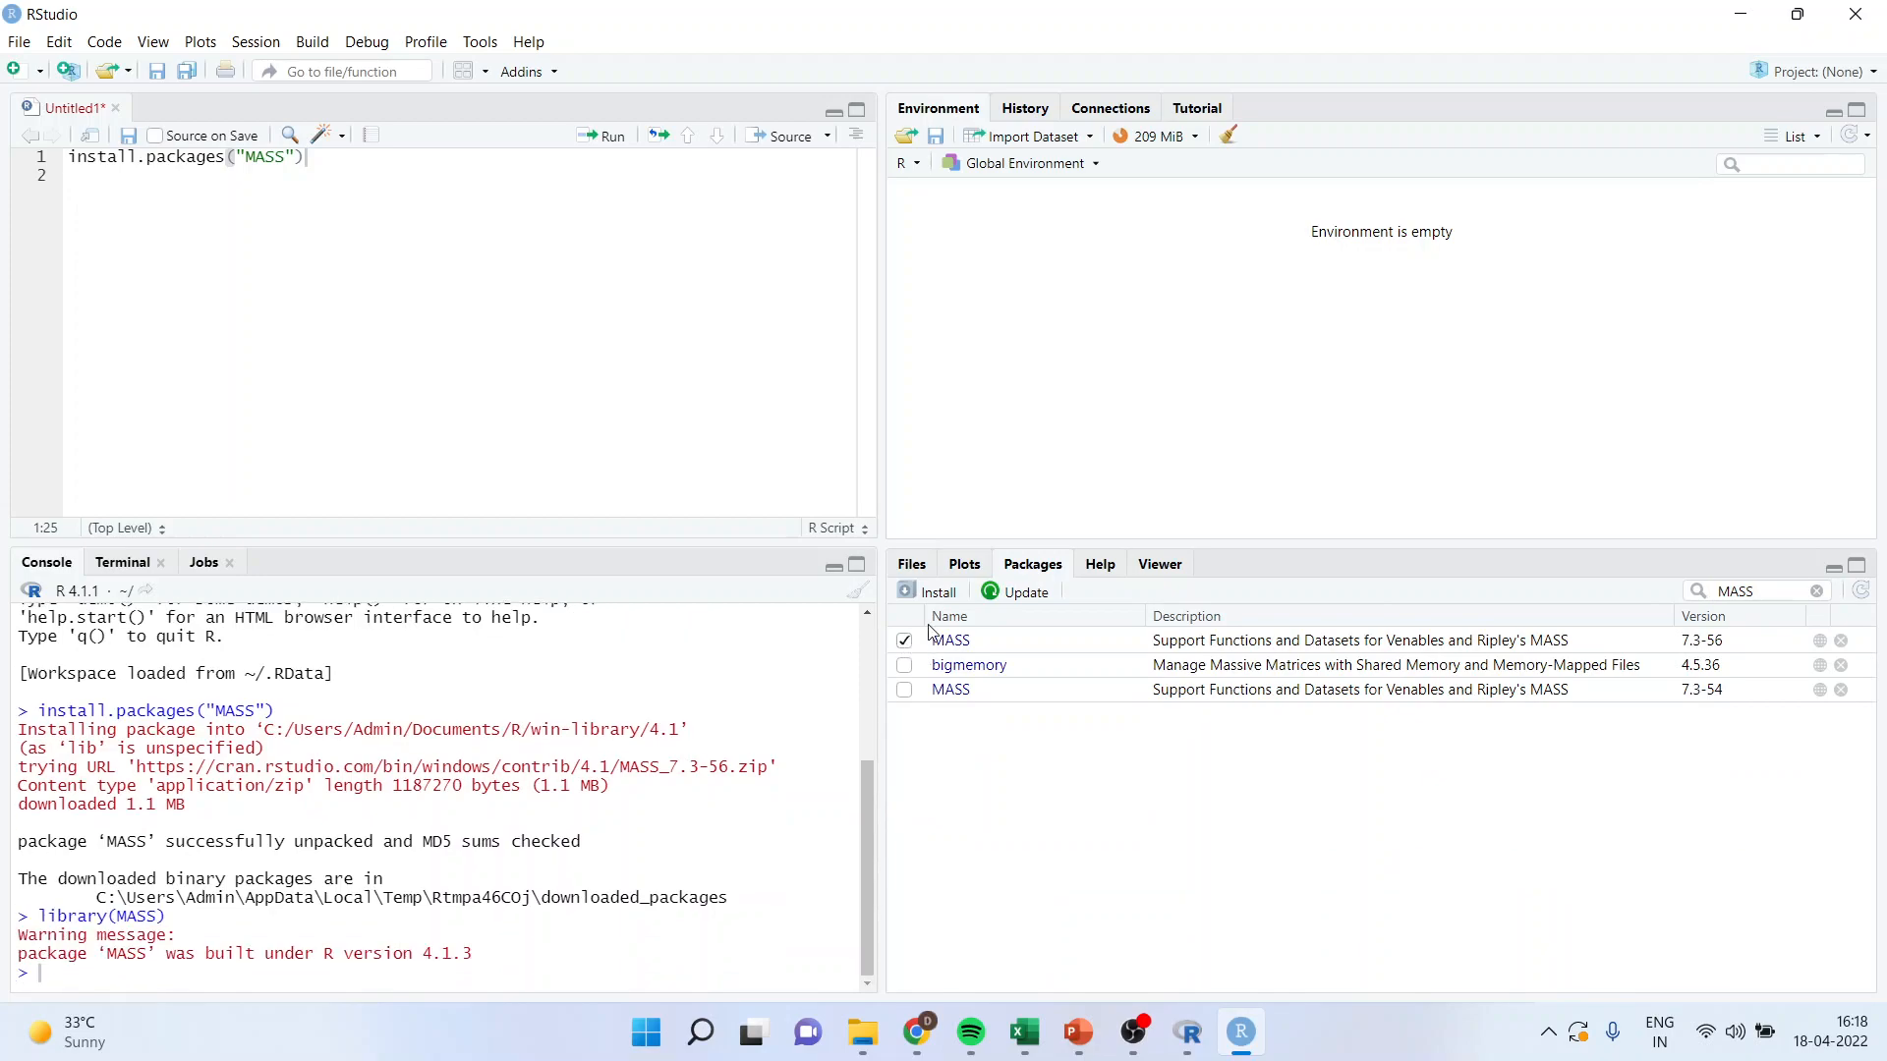
pyautogui.moveTo(936, 592)
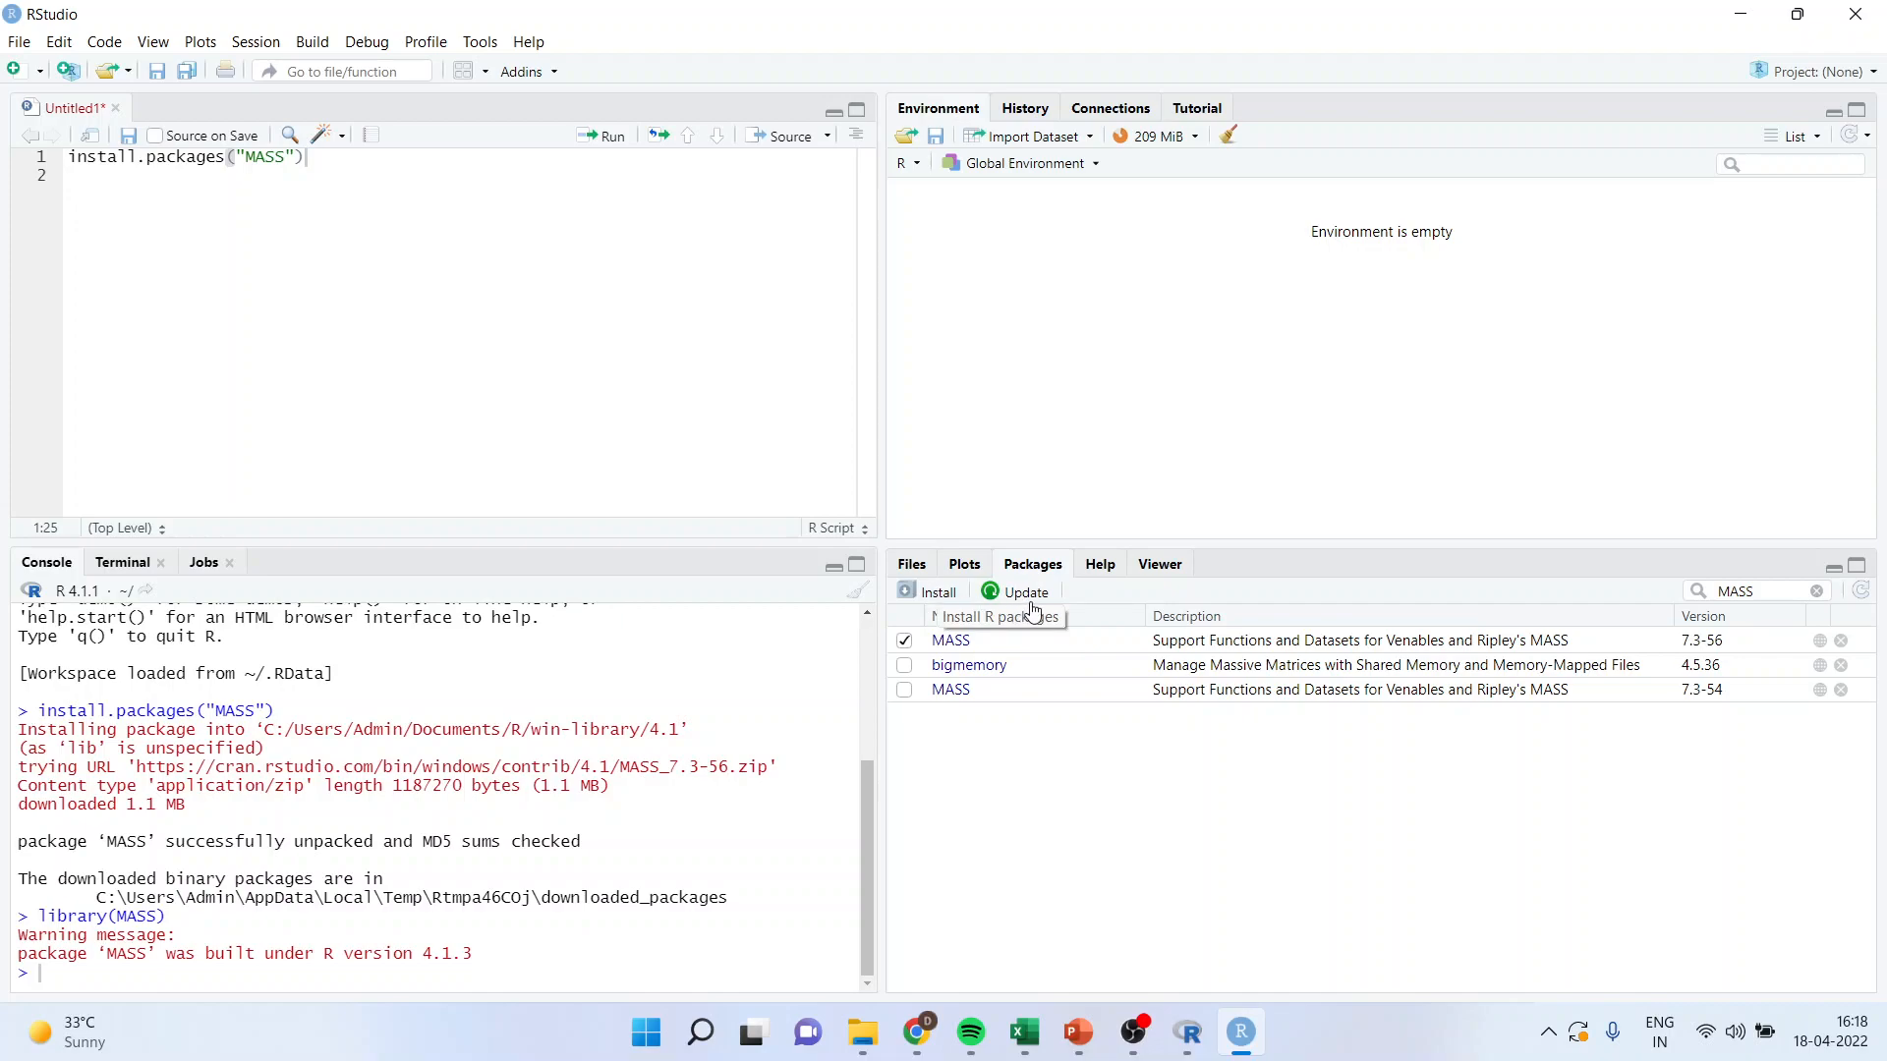
pyautogui.moveTo(910, 652)
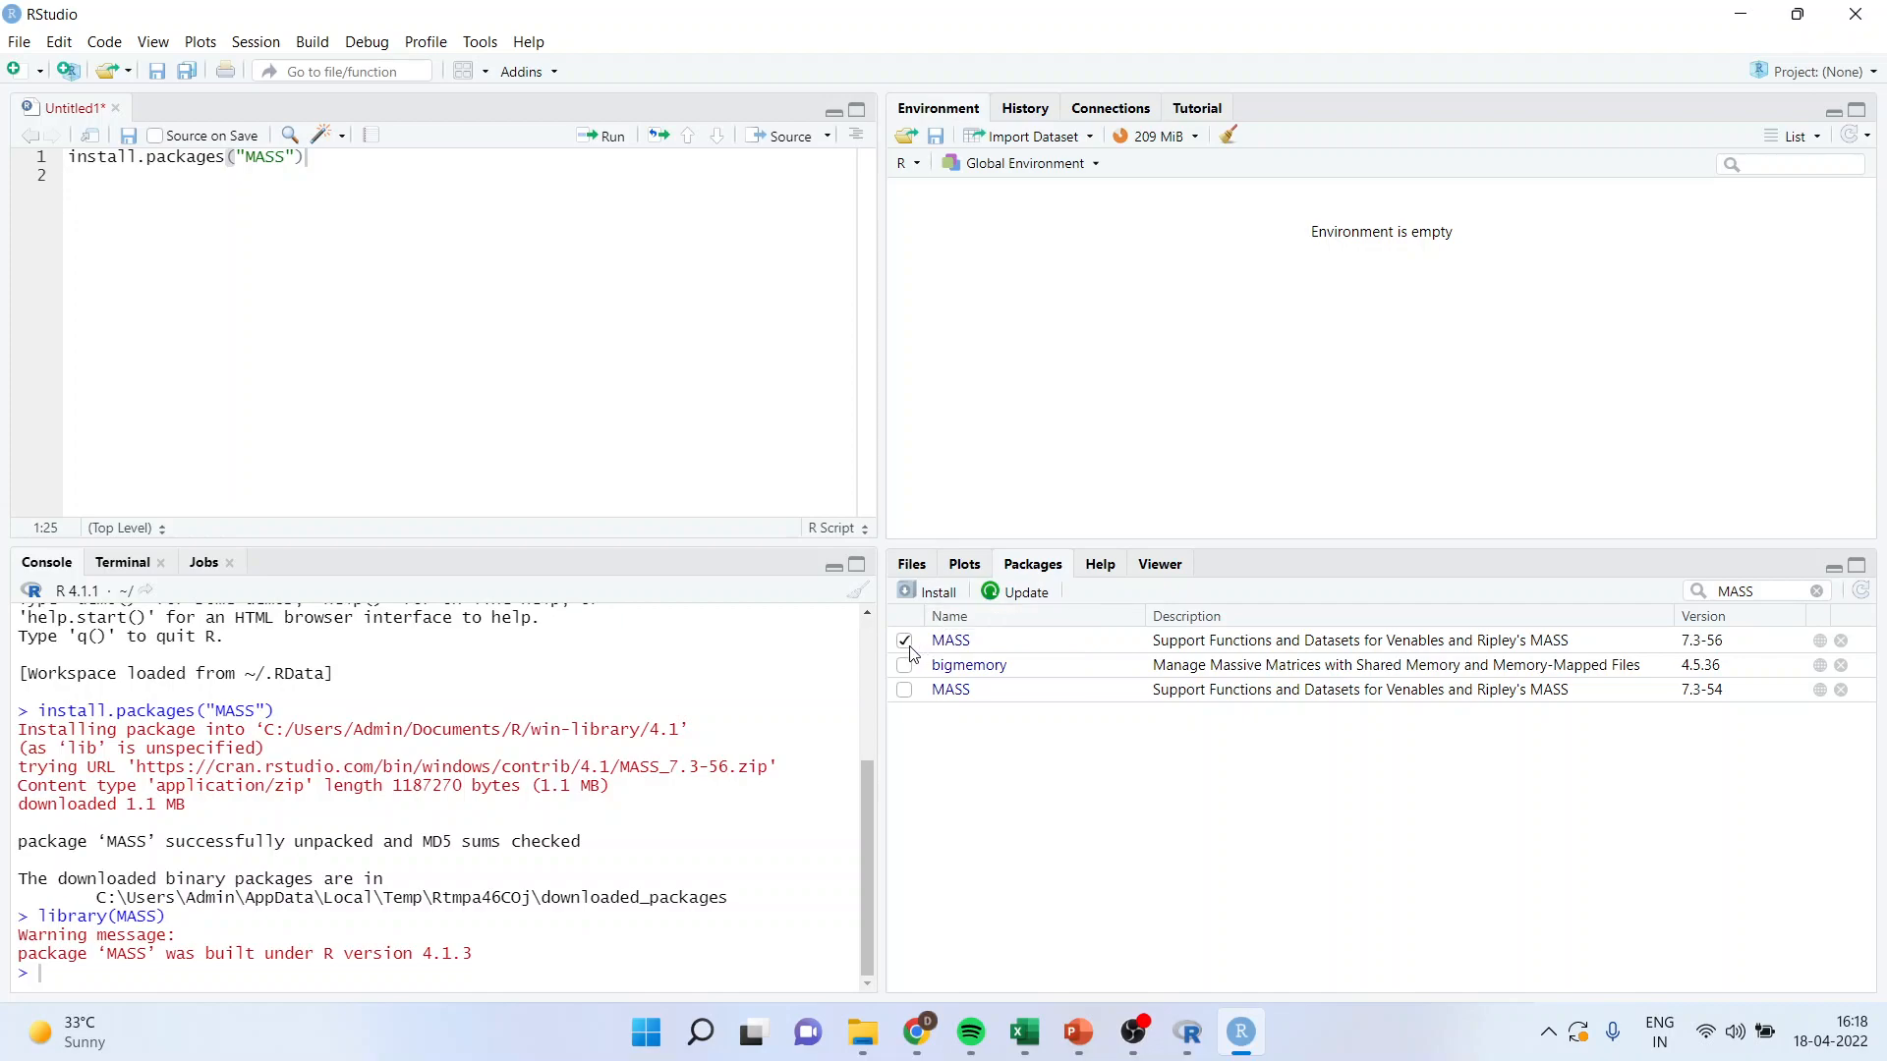
pyautogui.moveTo(1026, 592)
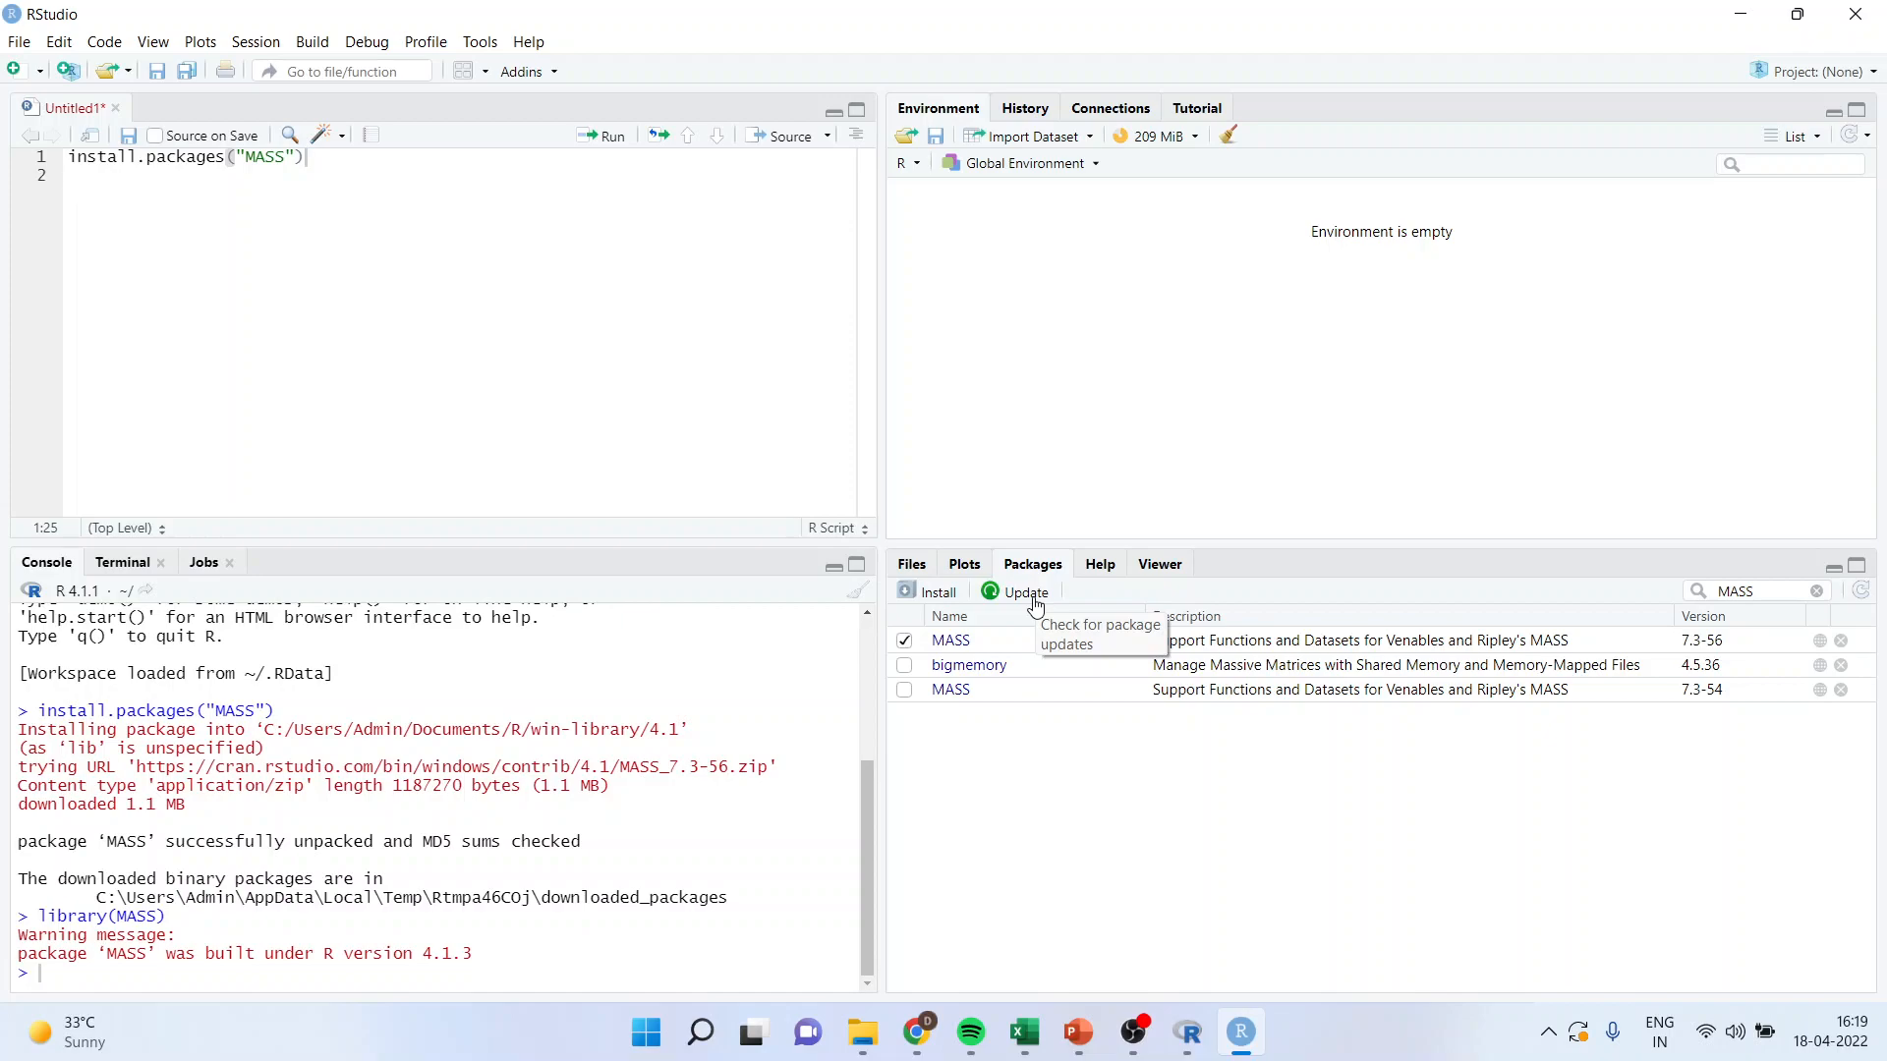
pyautogui.moveTo(914, 1032)
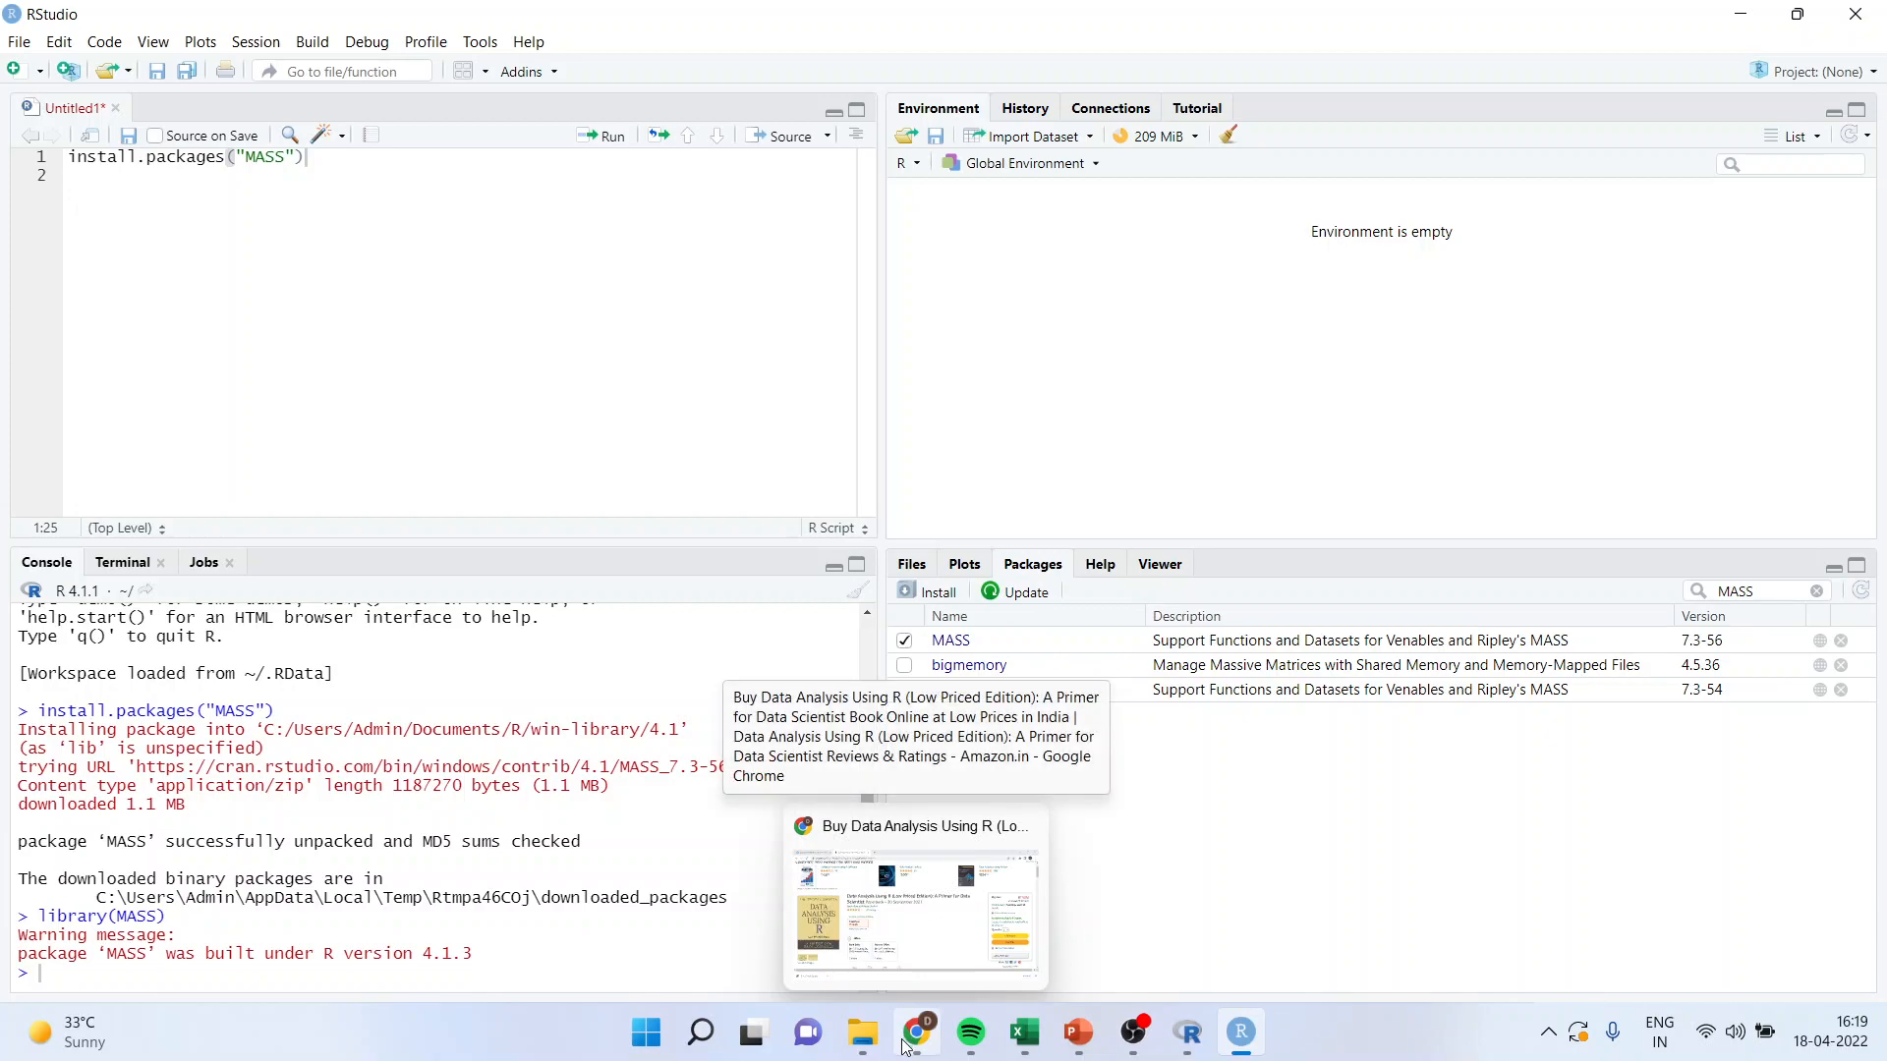
pyautogui.click(914, 902)
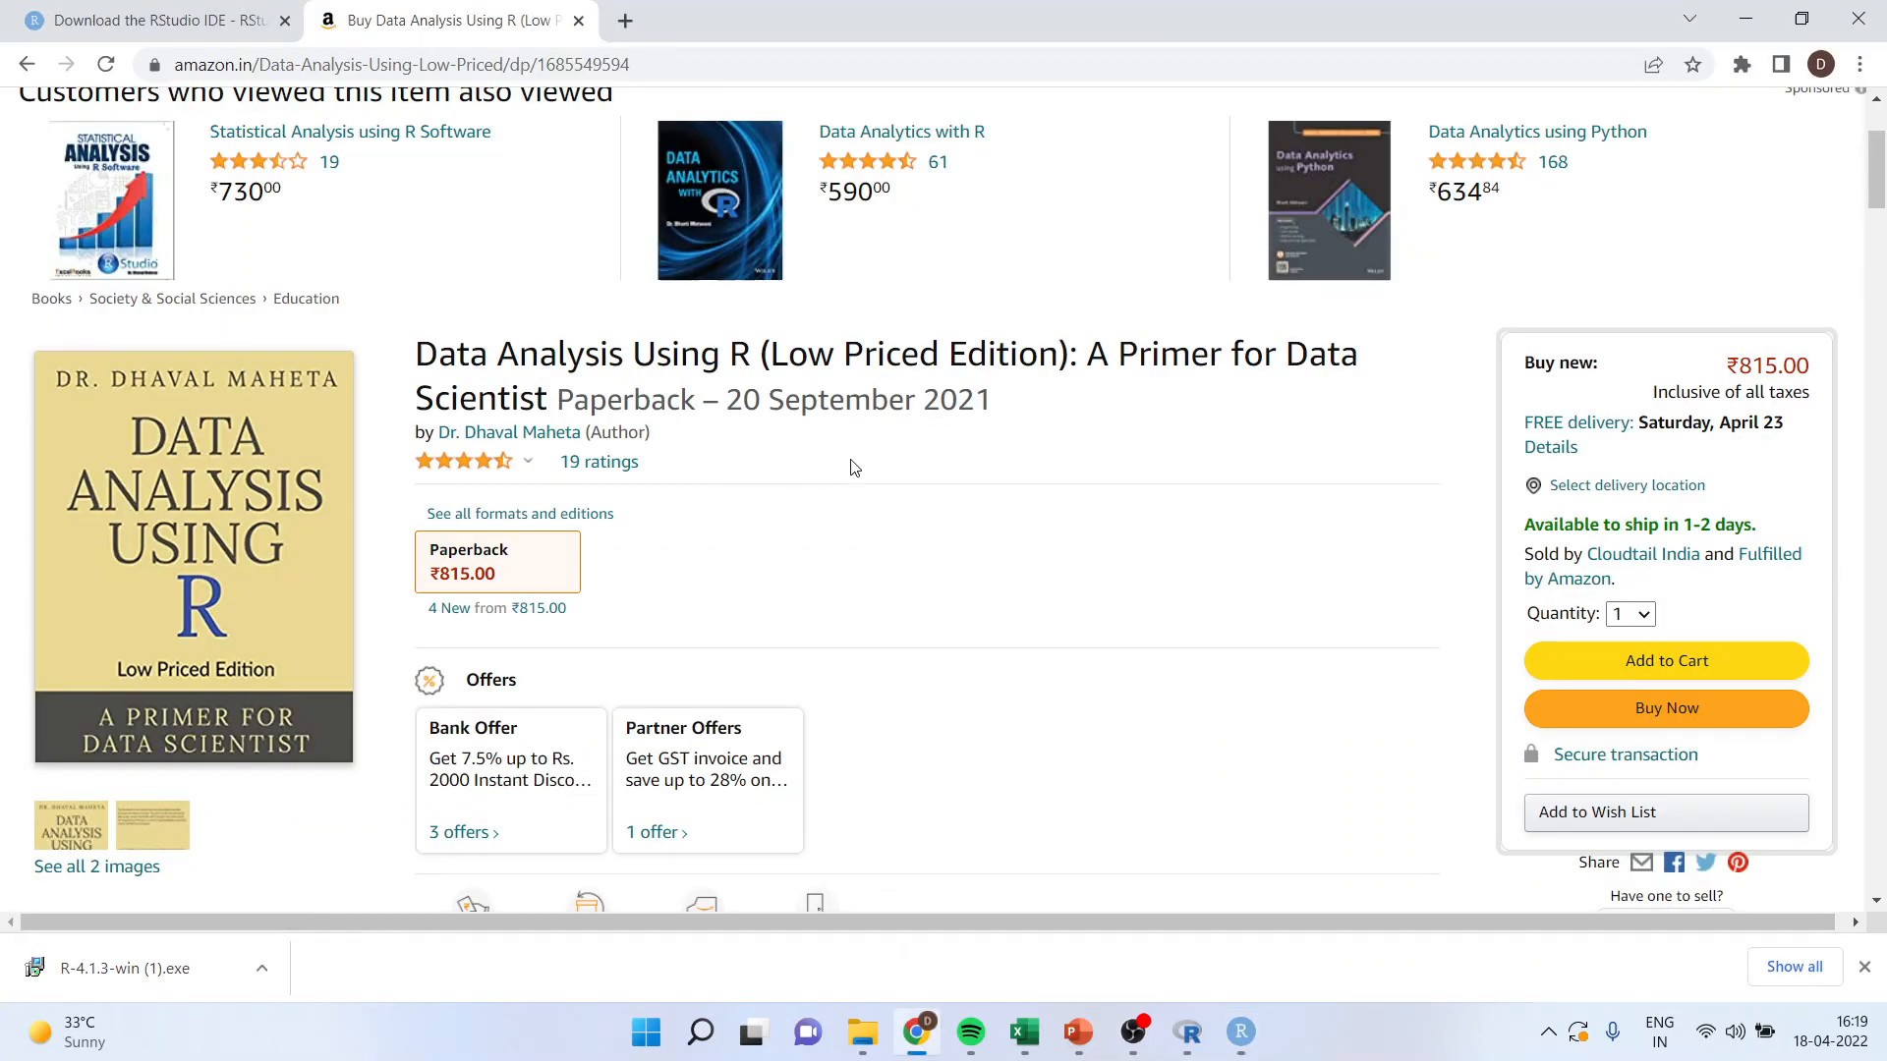